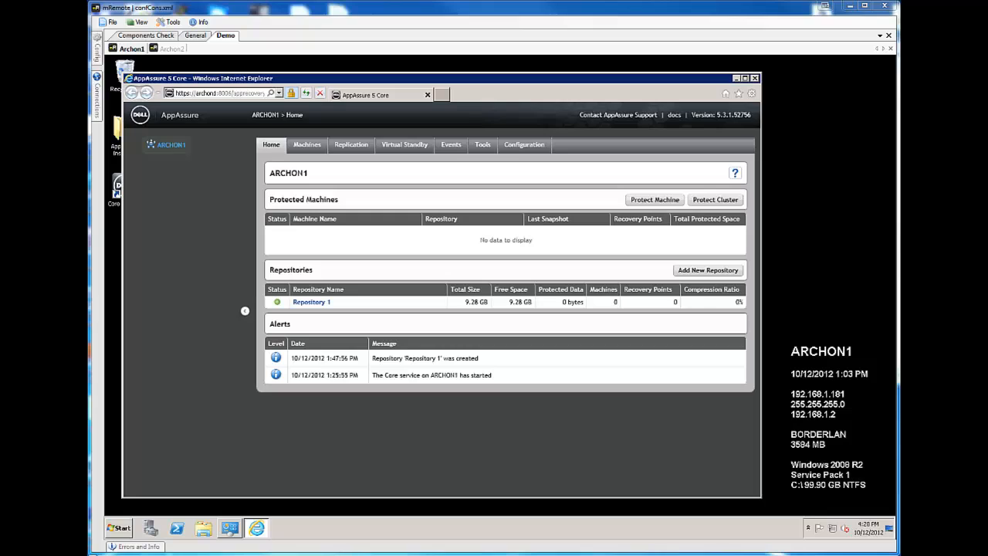
mouse_move(337, 116)
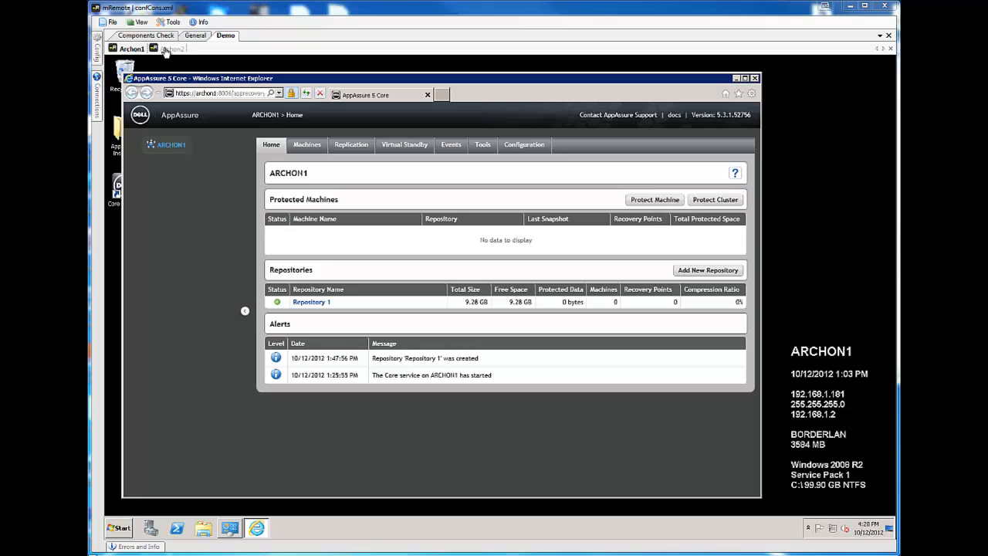
- Launch the Agent-X64 installer from the AppAssure Installers folder on Archon2
click(170, 48)
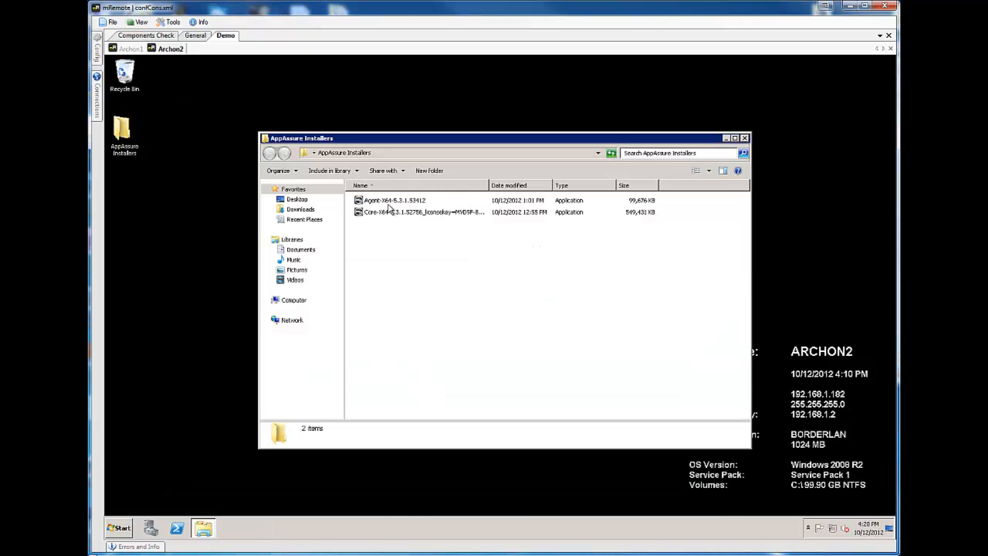
click(394, 201)
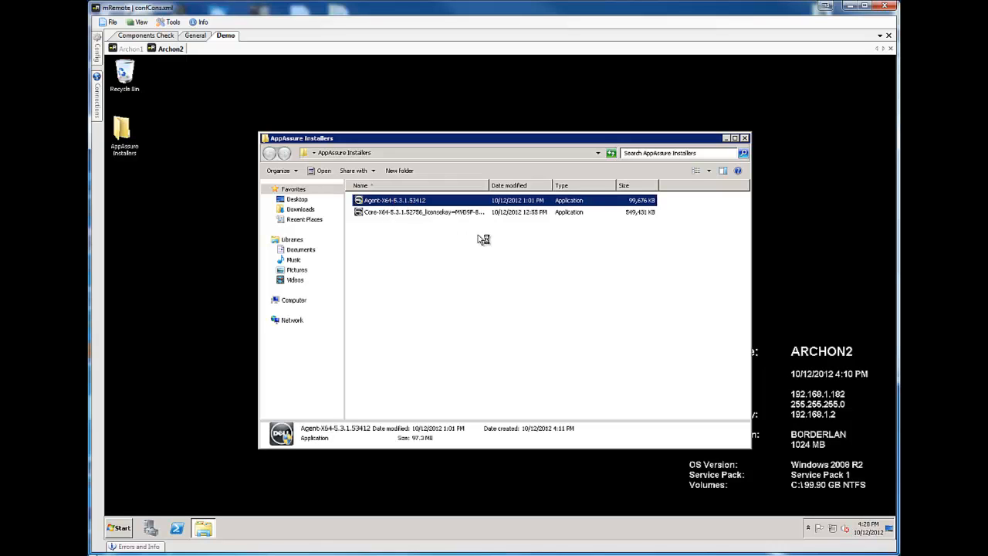
double_click(394, 201)
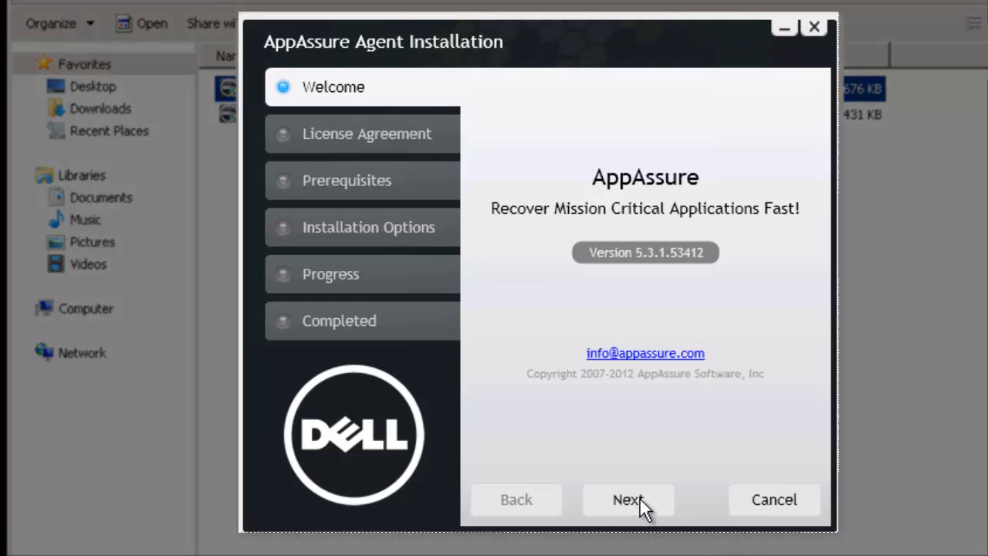
- Accept the license agreement and advance to the prerequisites check
click(626, 500)
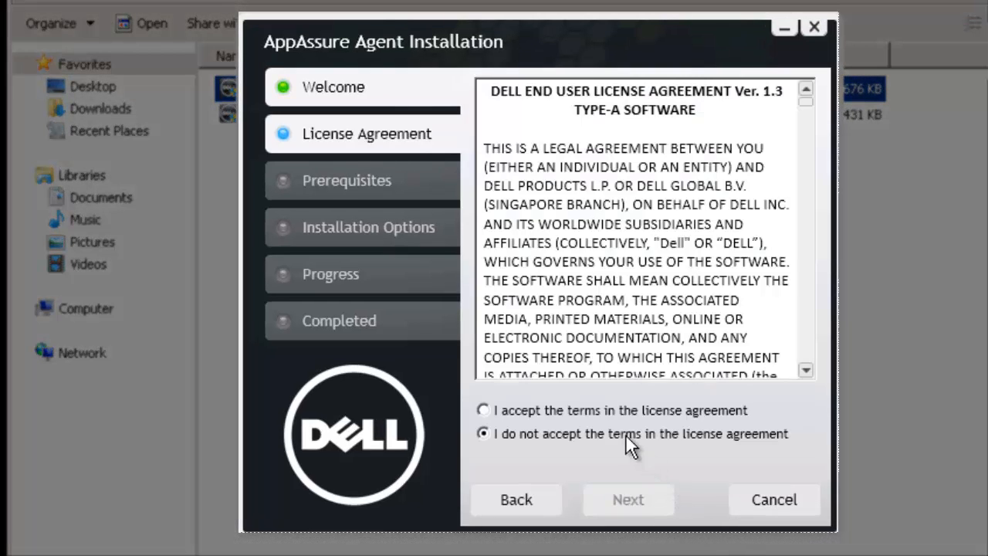
click(483, 411)
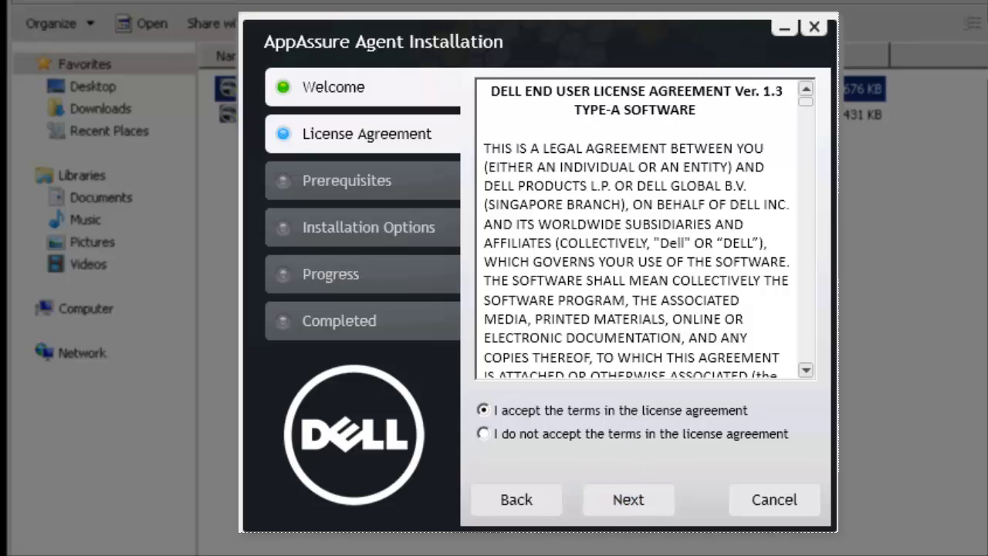
click(627, 500)
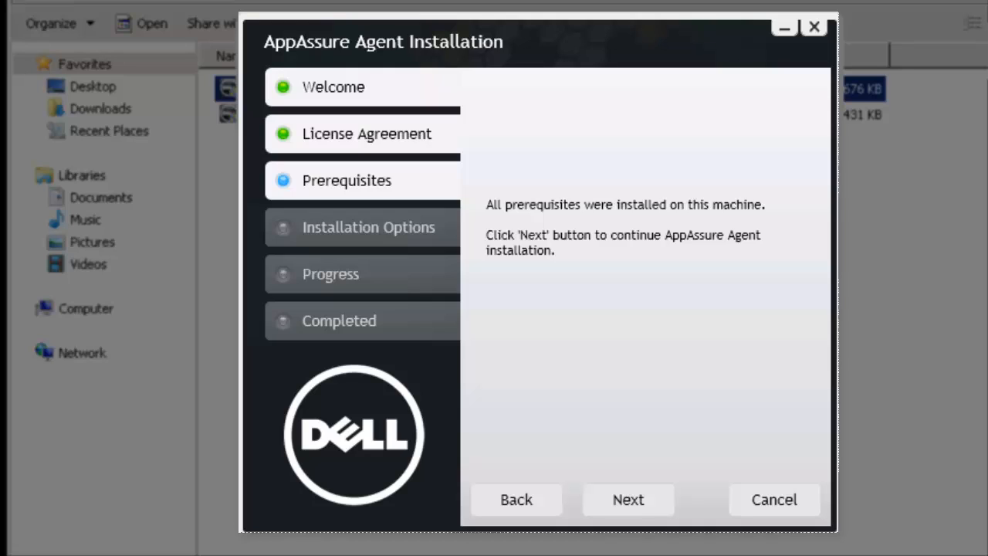
mouse_move(630, 332)
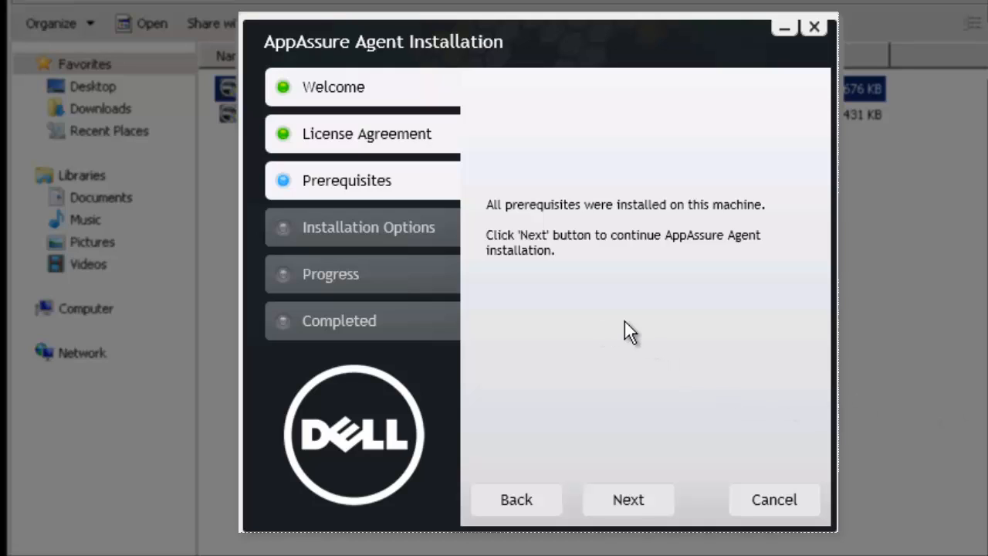
mouse_move(637, 451)
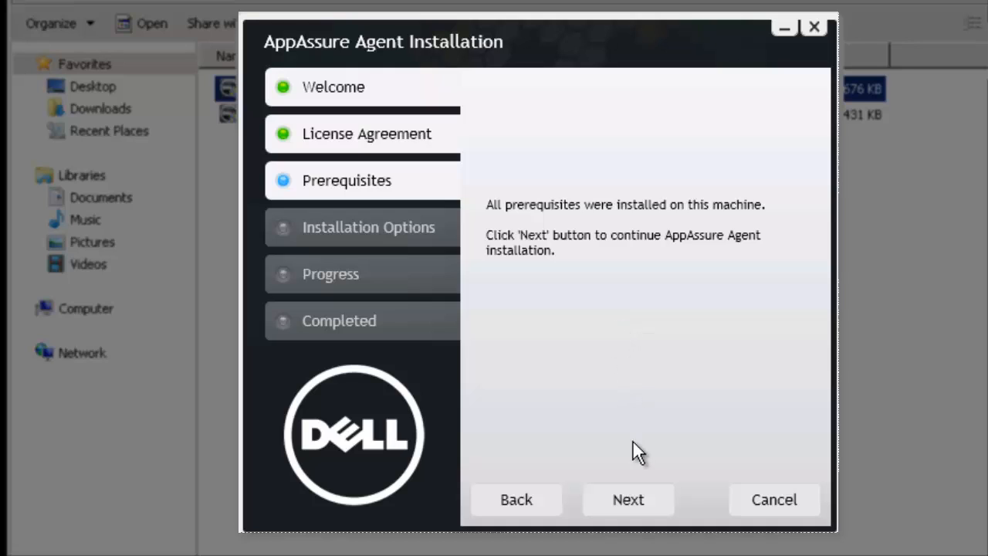
mouse_move(640, 502)
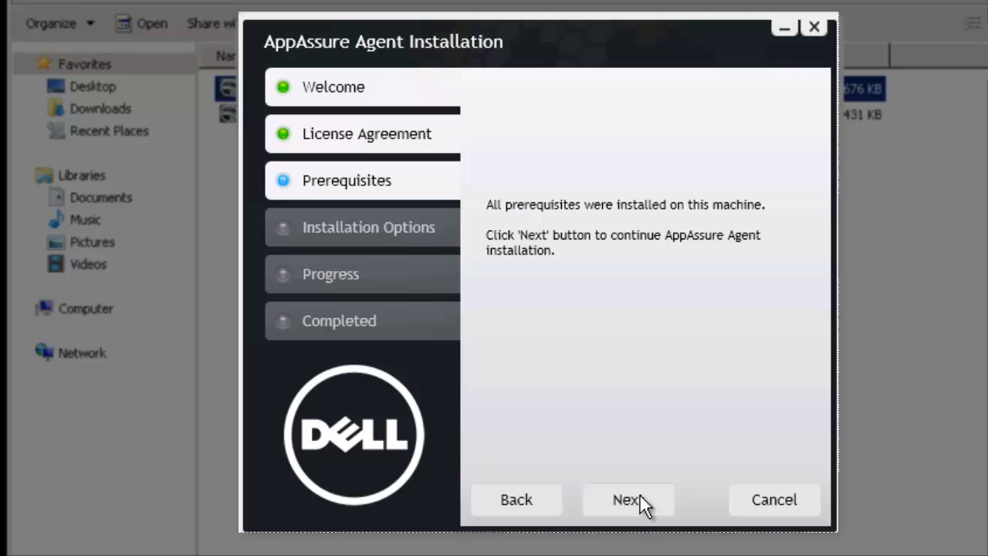
- Advance to Installation Options with folder C:\Program Files\AppRecovery\Agent and port 8006
click(627, 500)
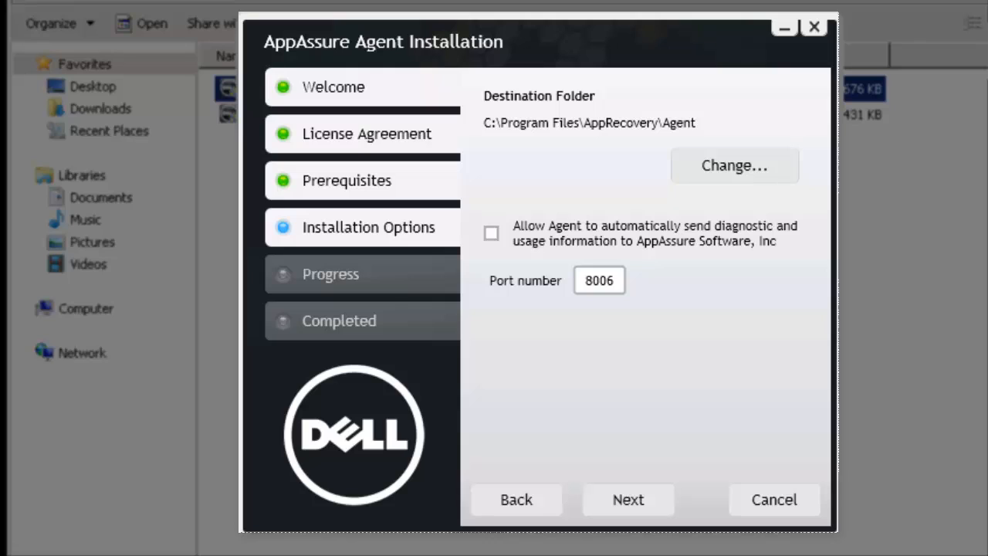
mouse_move(630, 309)
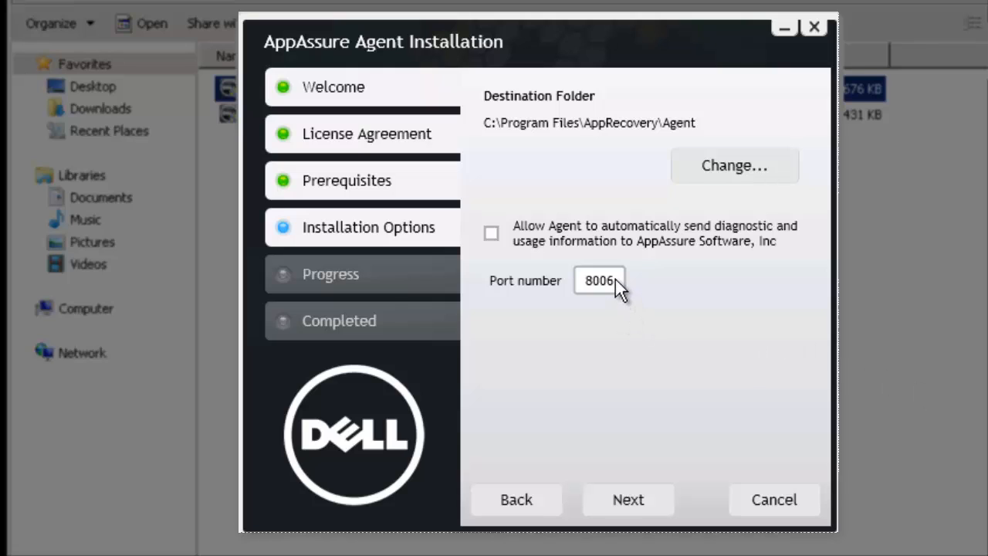
mouse_move(618, 293)
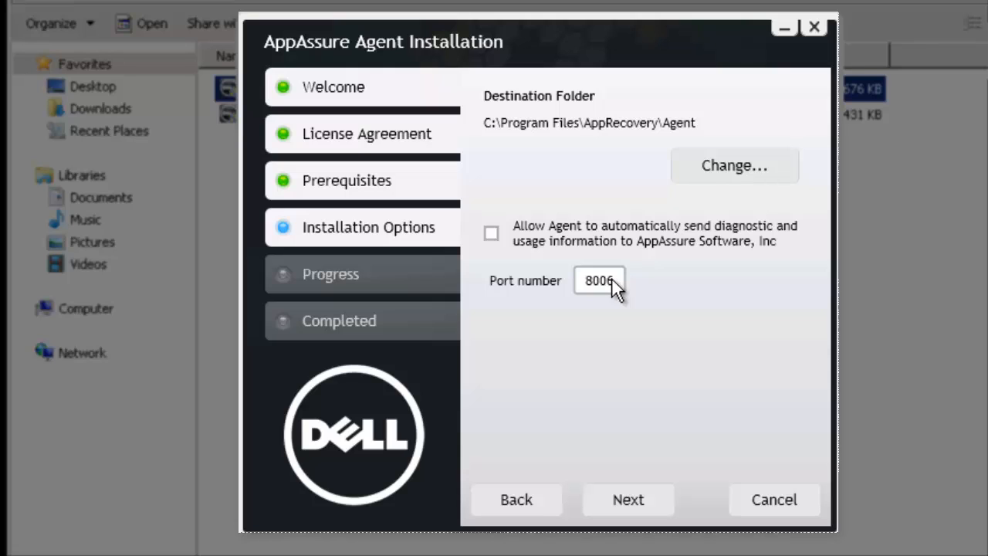
mouse_move(618, 294)
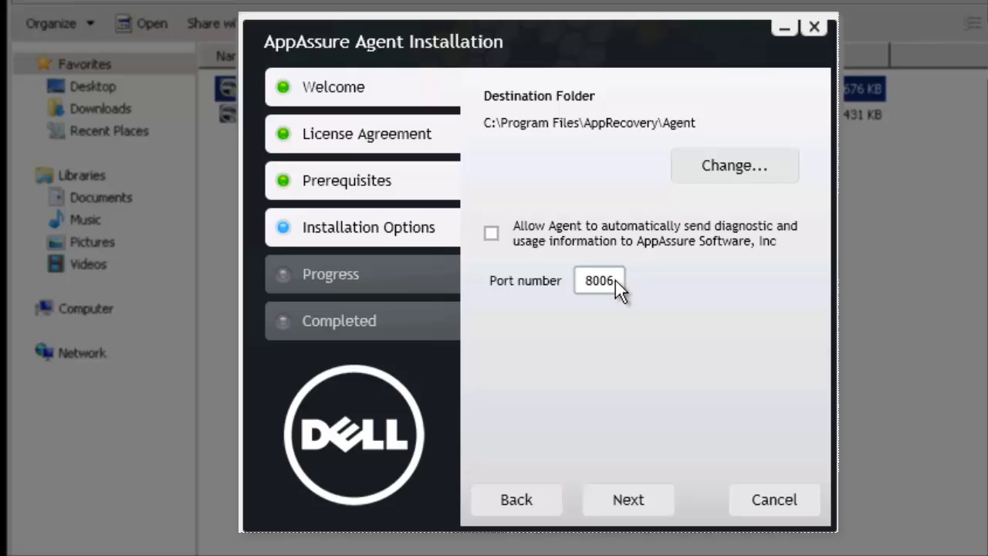
mouse_move(633, 446)
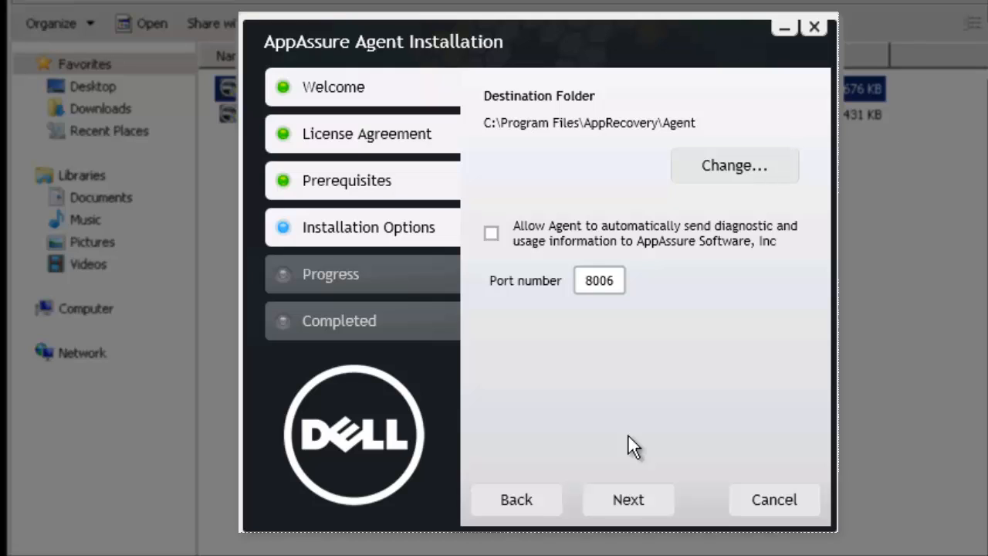
- Install the Agent with the default options, leaving restart now selected
click(627, 500)
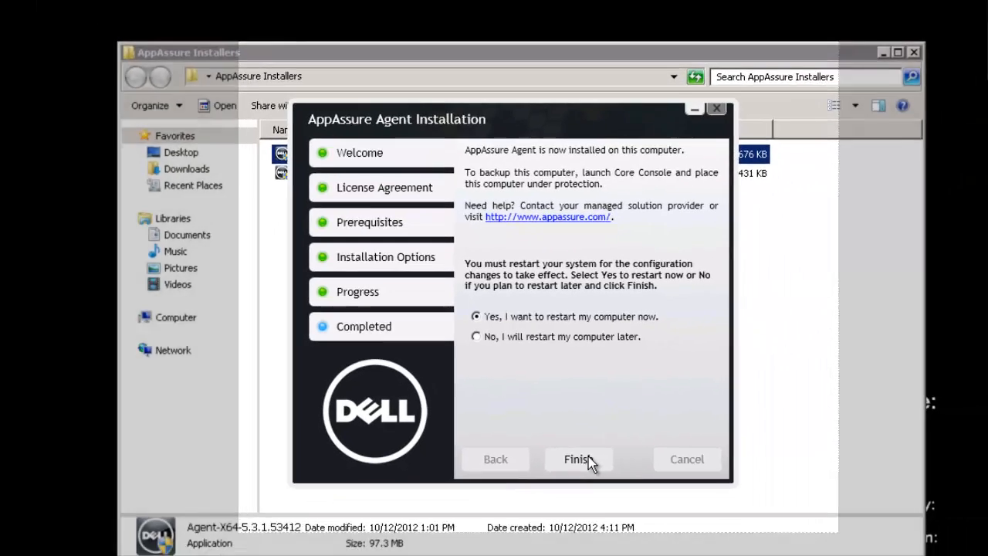
- Finish the installer, restarting Archon2, and return to the Archon1 Core console
click(577, 459)
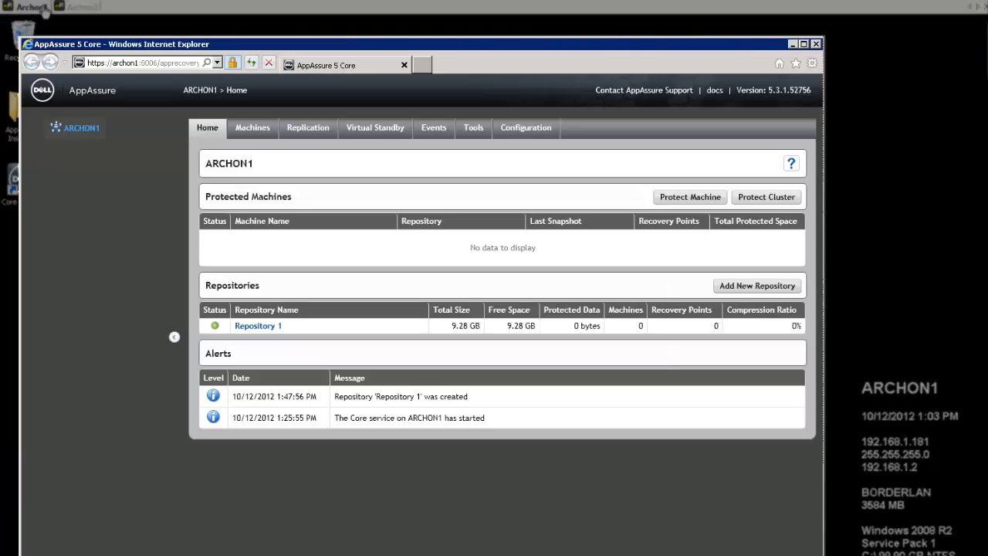
mouse_move(260, 176)
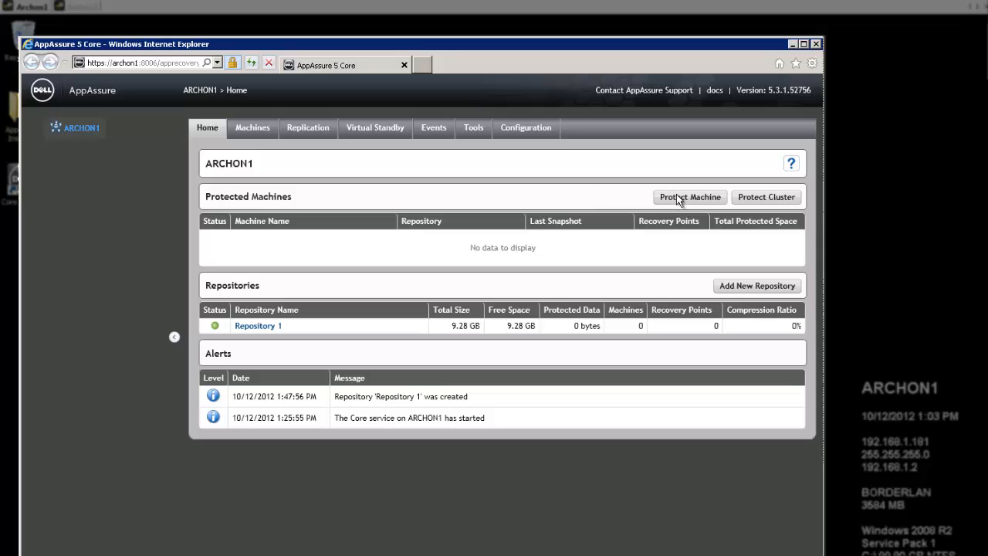
- Connect to a new machine at 192.168.1.182 on port 8006 with domain account \jeff's credentials
click(688, 197)
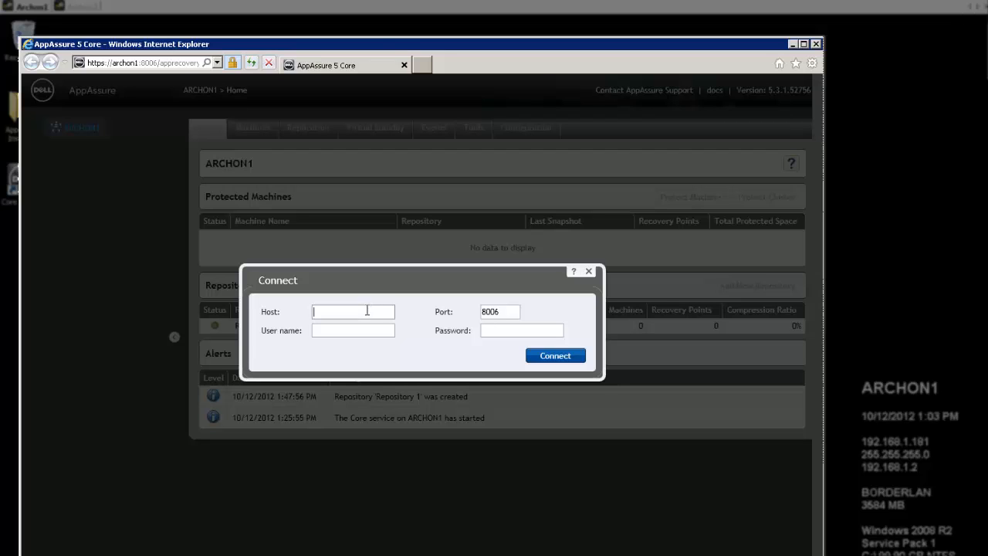
text(192.168.1.1)
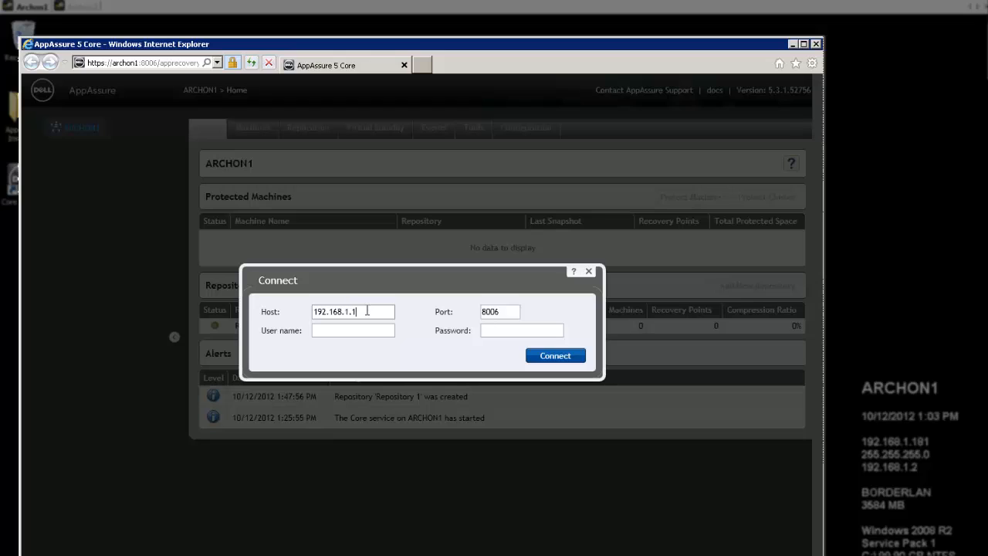
text(82)
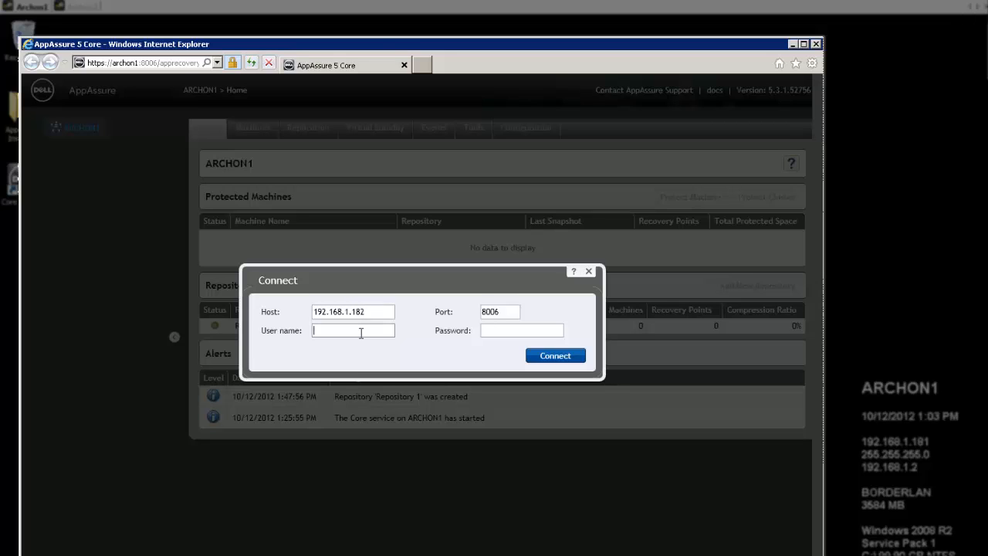
text(borderlan)
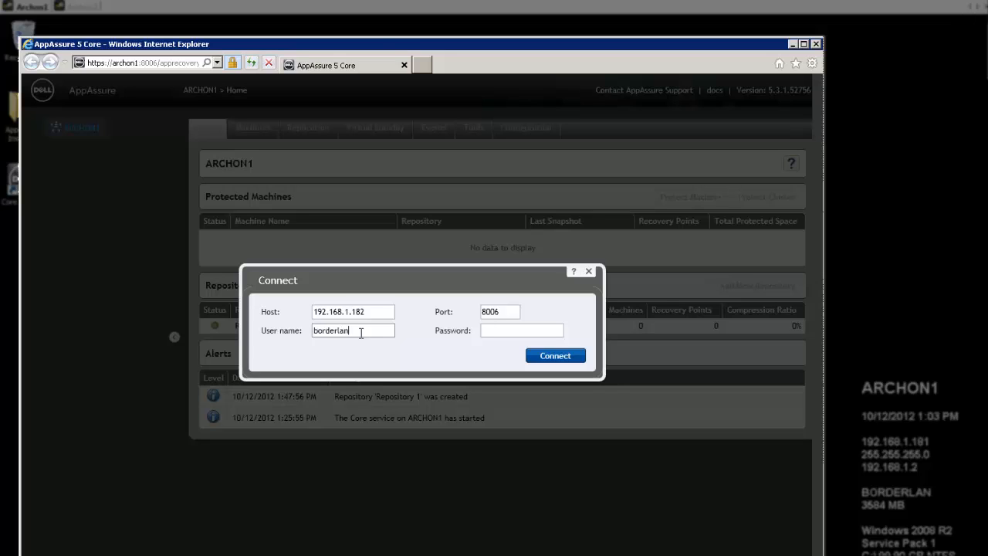
text(\jeff)
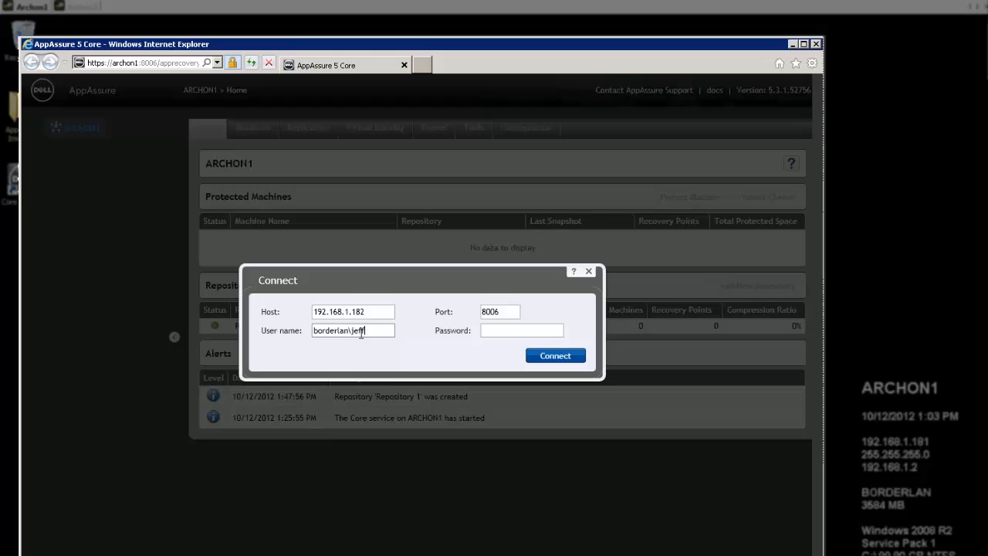
click(522, 330)
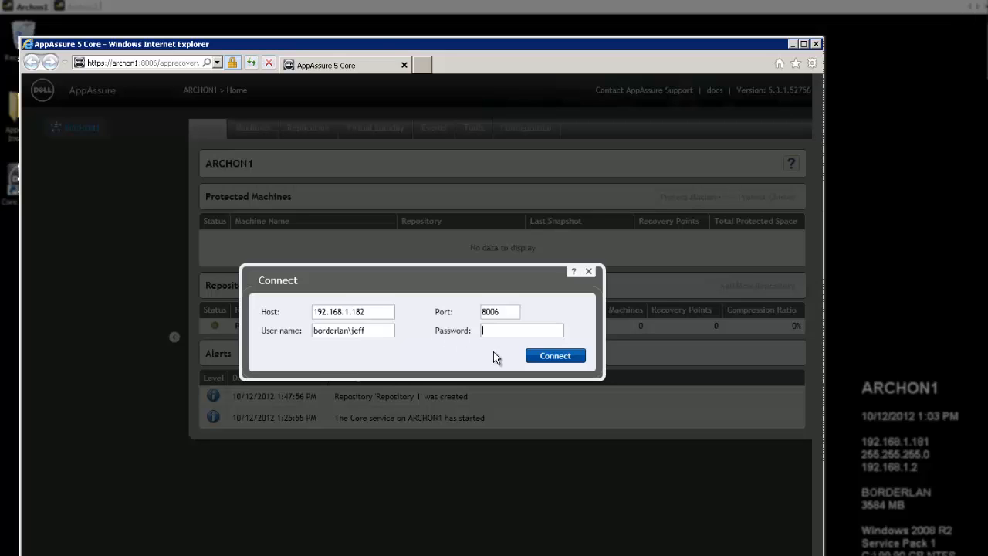
text(•)
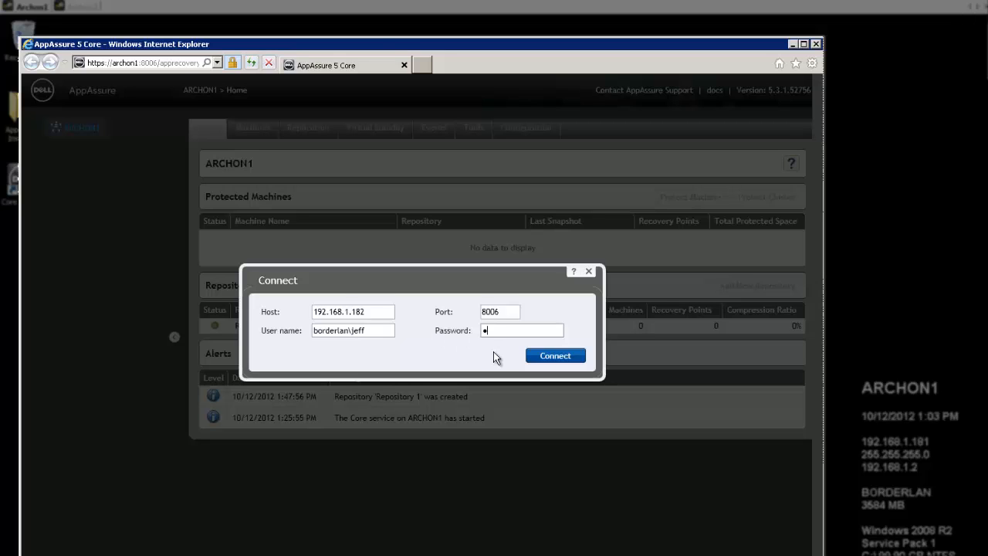
text(password)
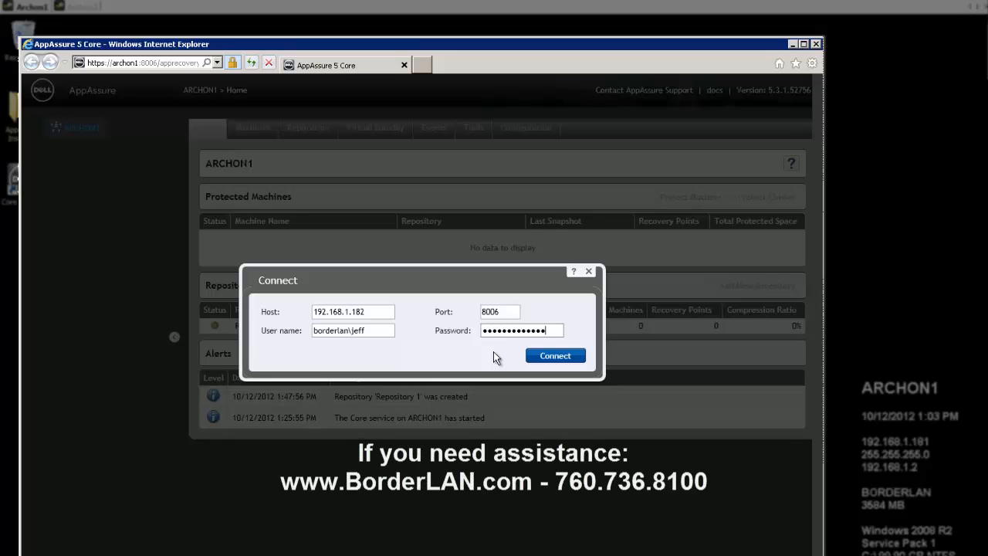
click(554, 355)
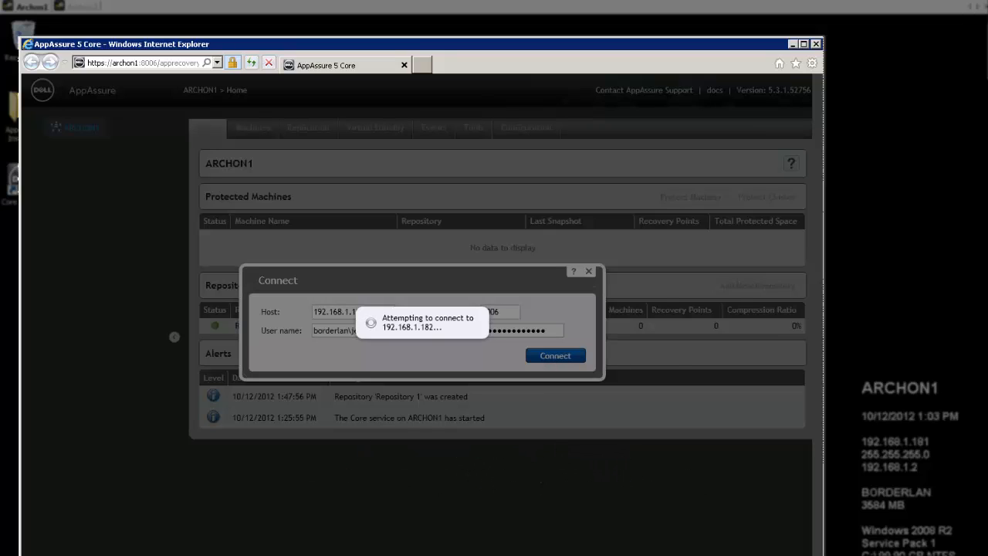
click(554, 355)
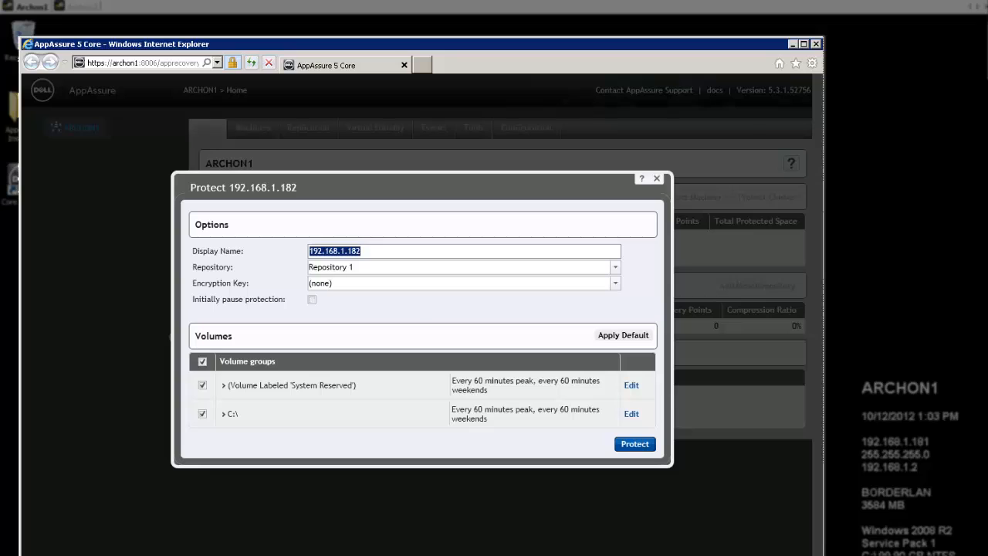
mouse_move(400, 306)
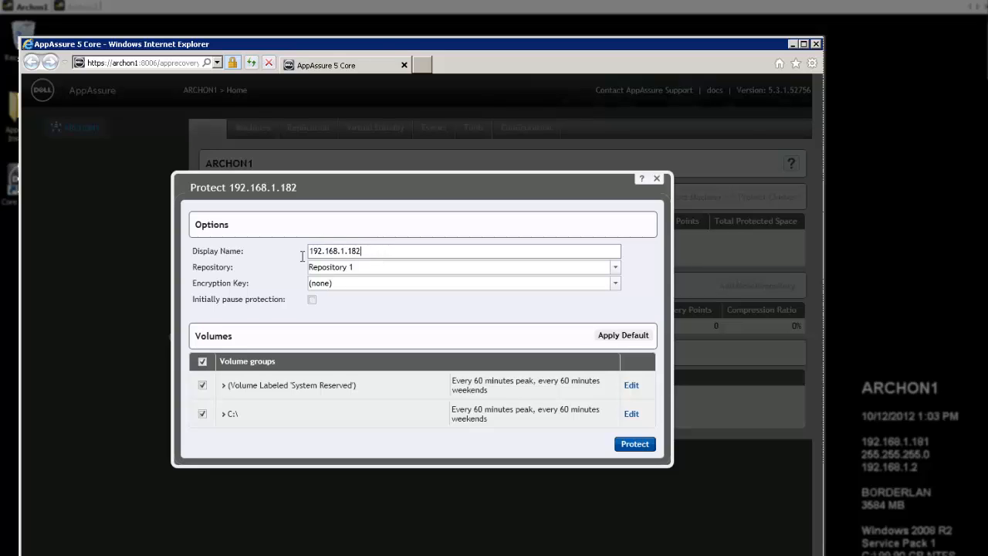
- Name the machine Archon2 in Repository 1 and set protection to start paused
text(Archon2)
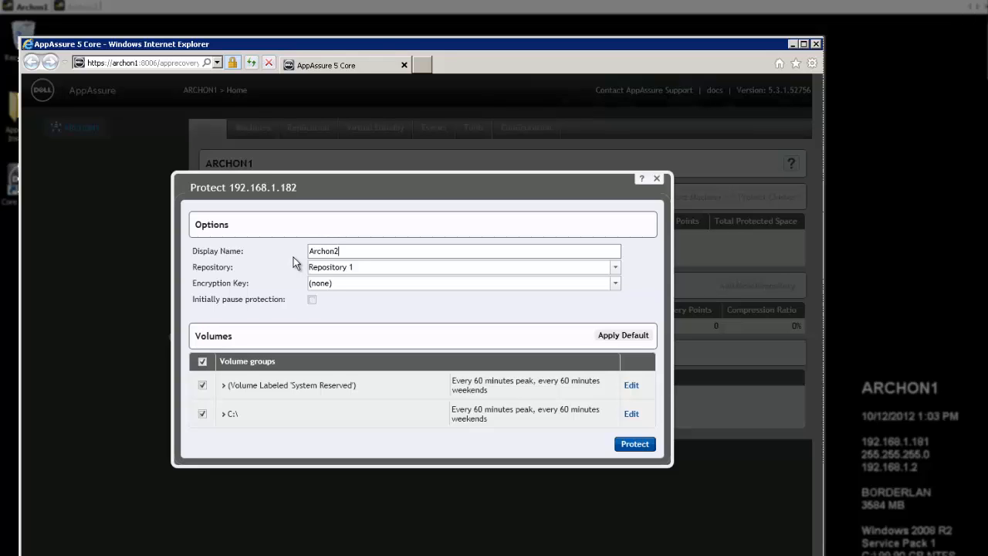
mouse_move(379, 271)
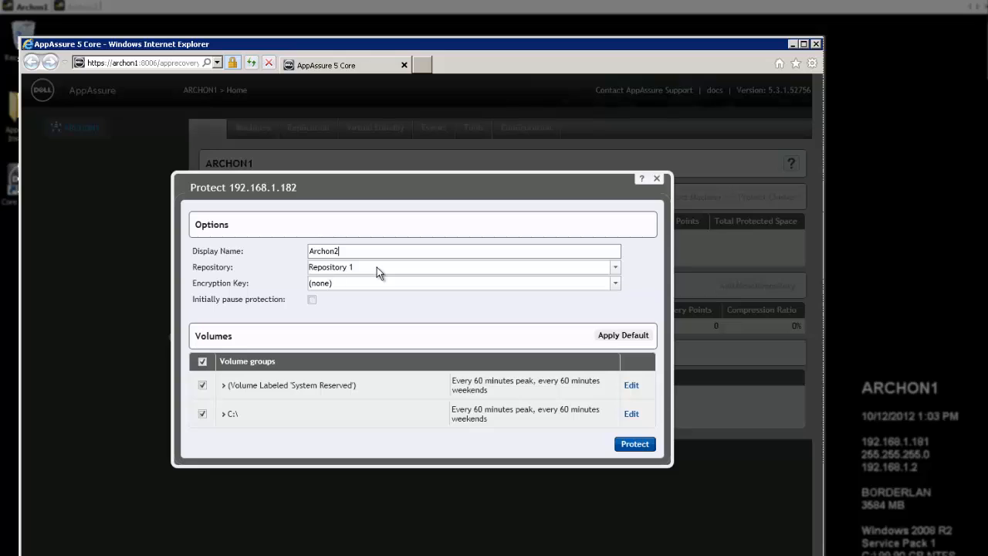
mouse_move(364, 291)
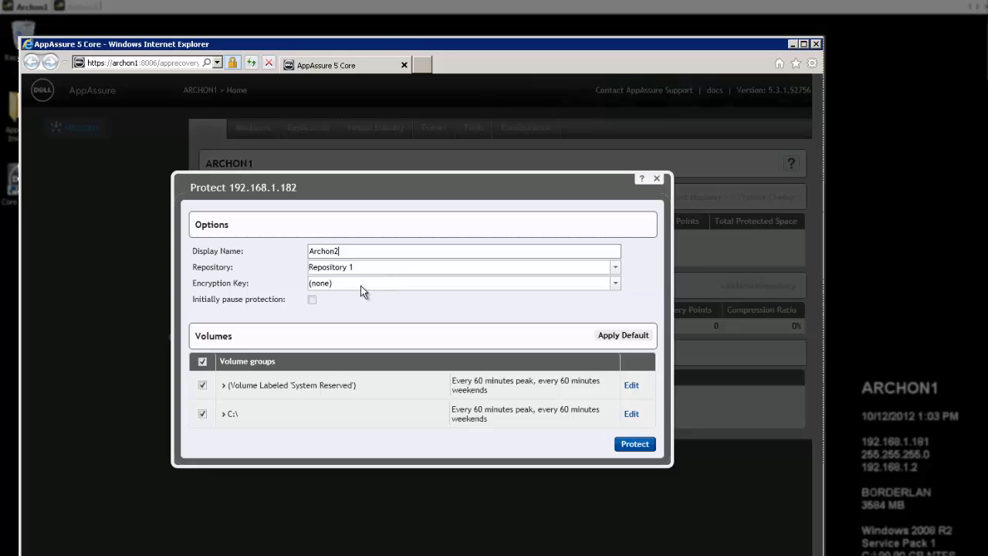
click(312, 299)
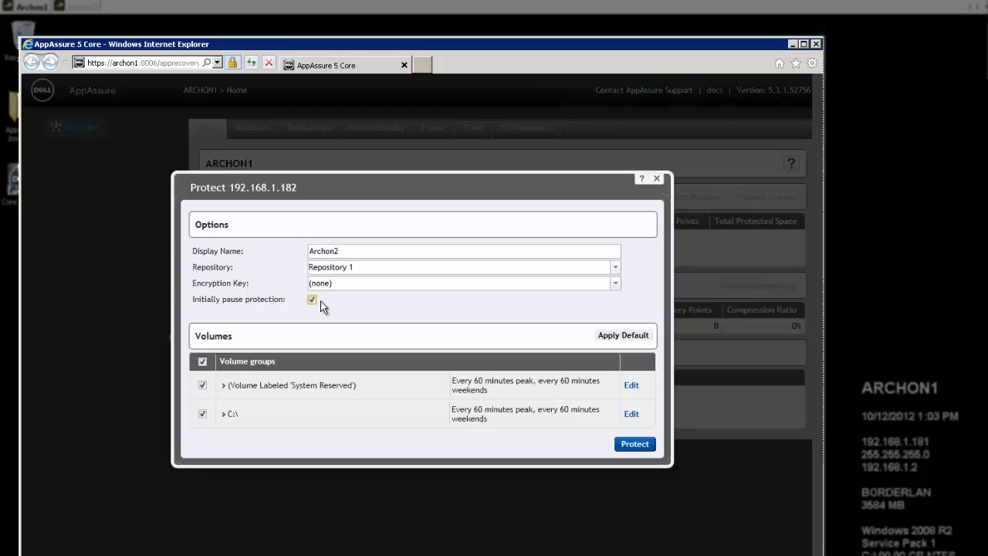
mouse_move(252, 382)
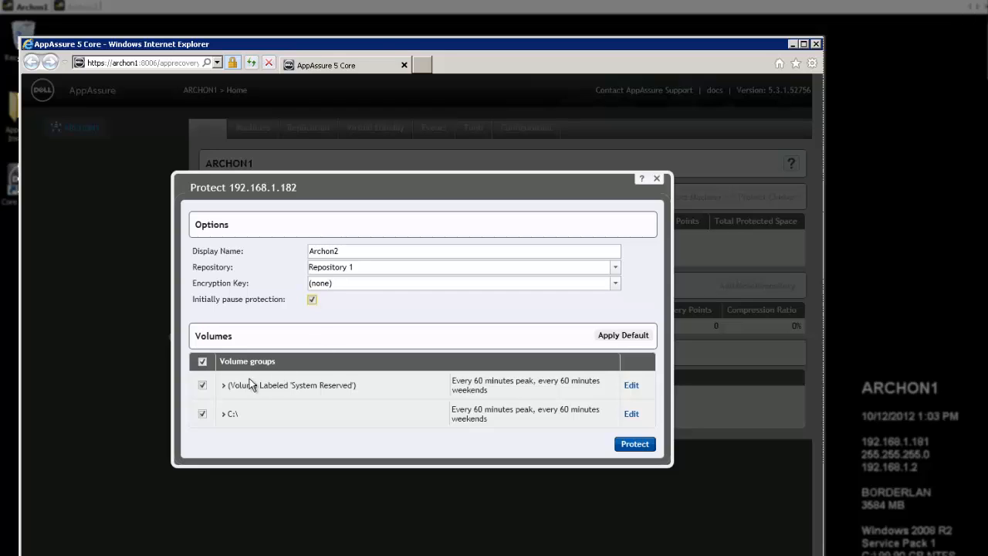
mouse_move(216, 420)
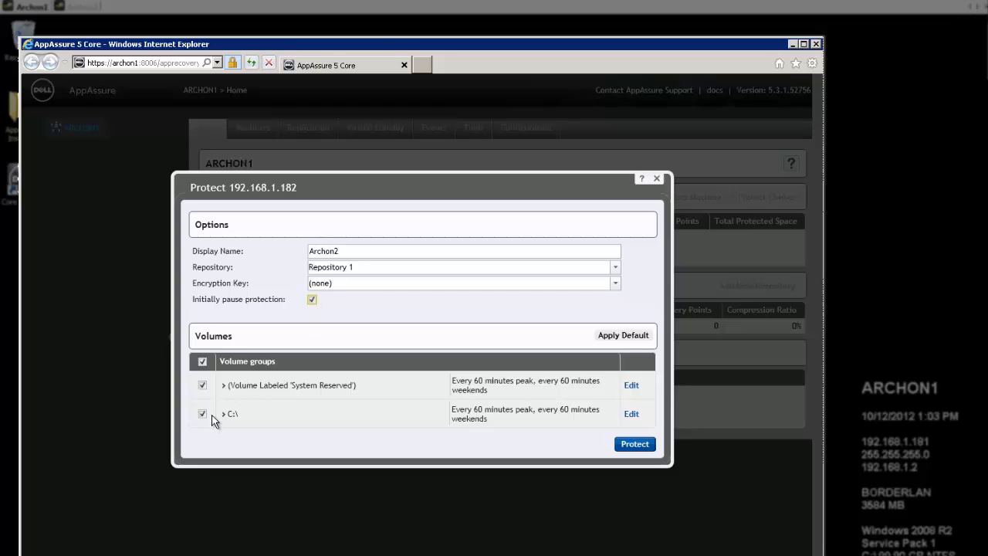
mouse_move(281, 392)
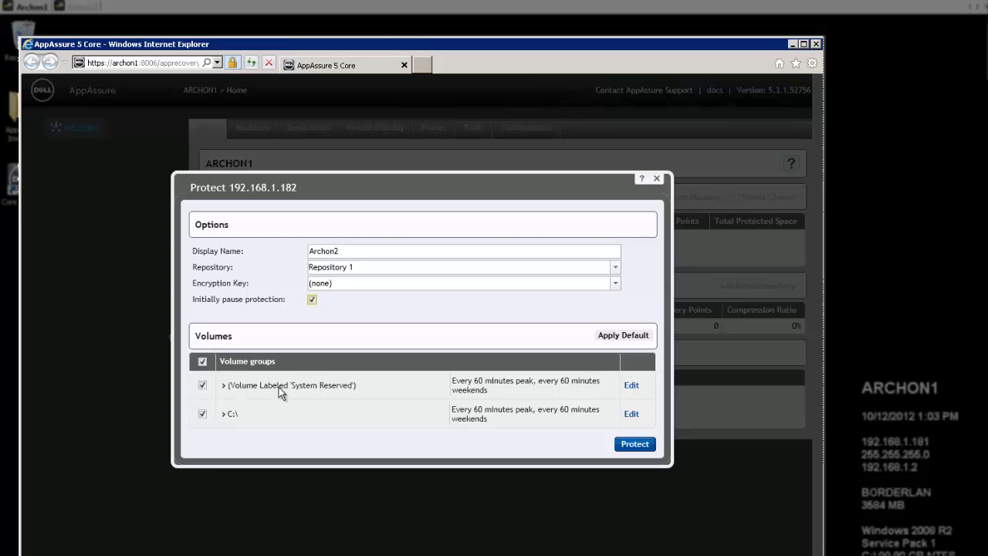
mouse_move(471, 440)
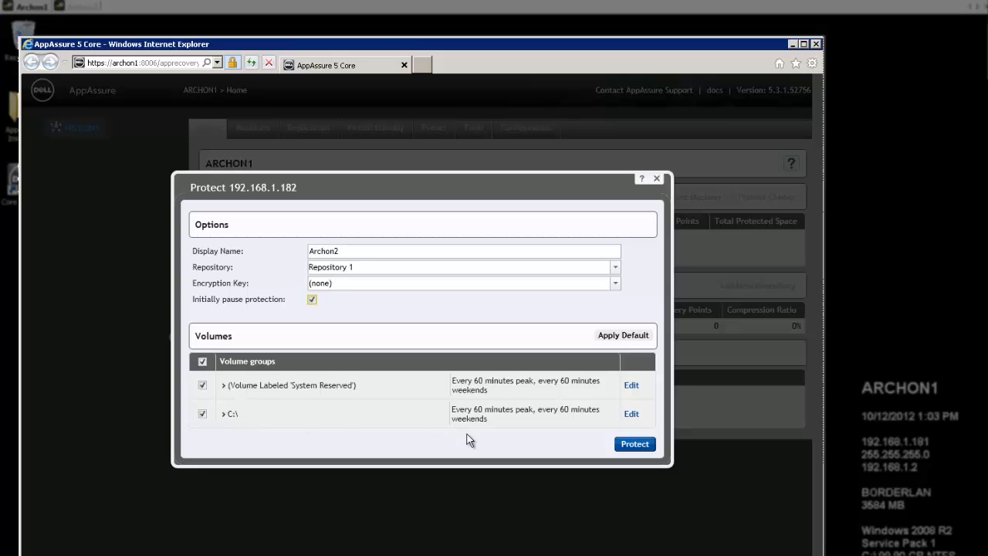
mouse_move(508, 398)
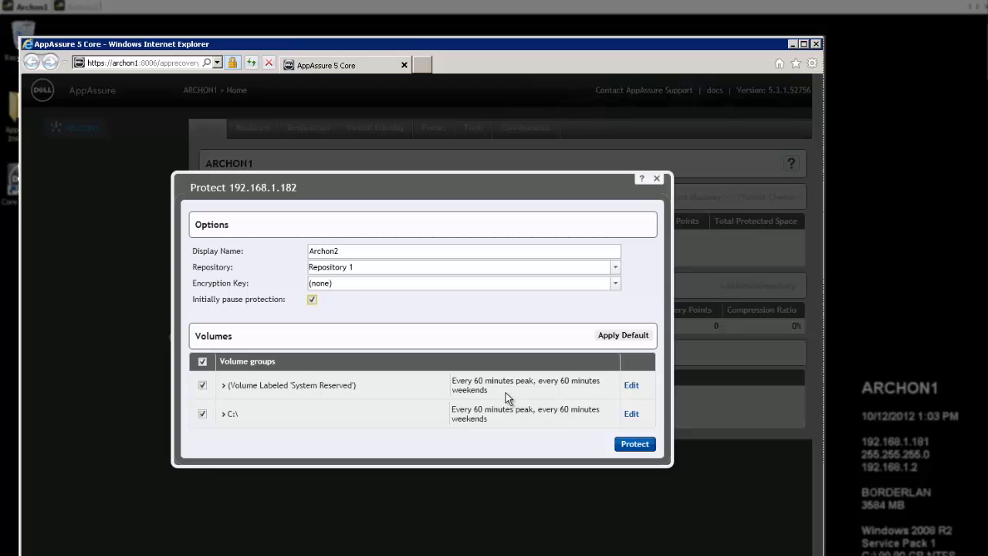
mouse_move(564, 395)
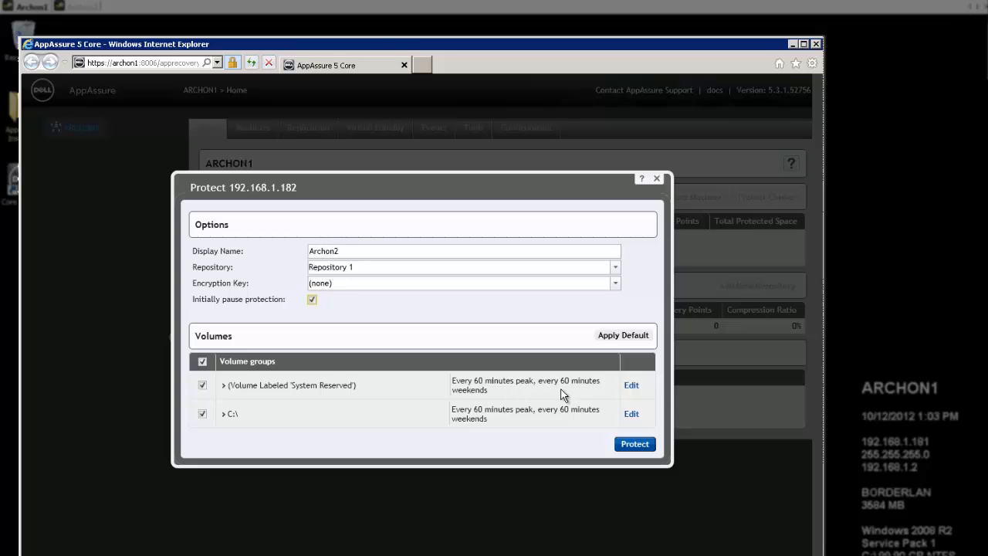
mouse_move(631, 386)
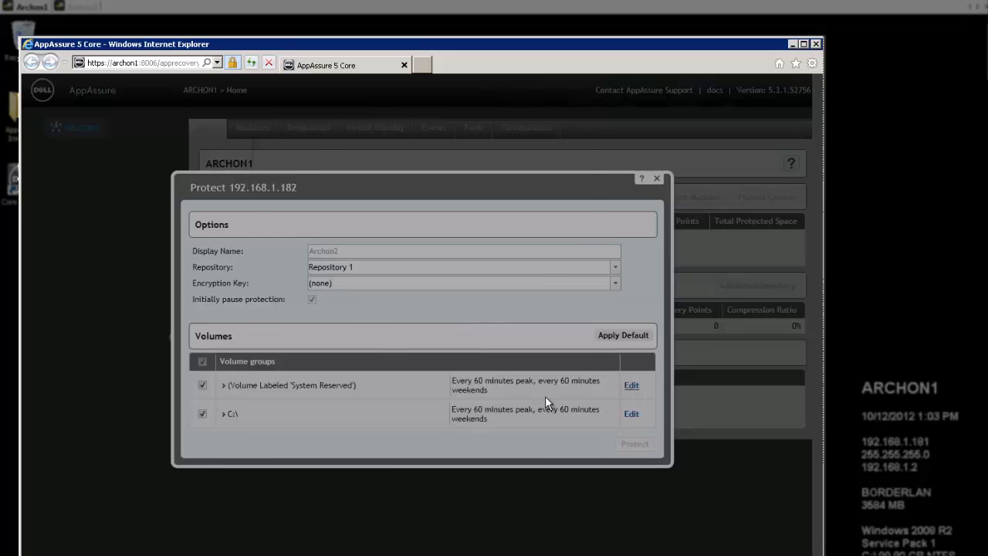
- Set a 120-minute weekend interval on System Reserved and apply it to all volumes
click(630, 385)
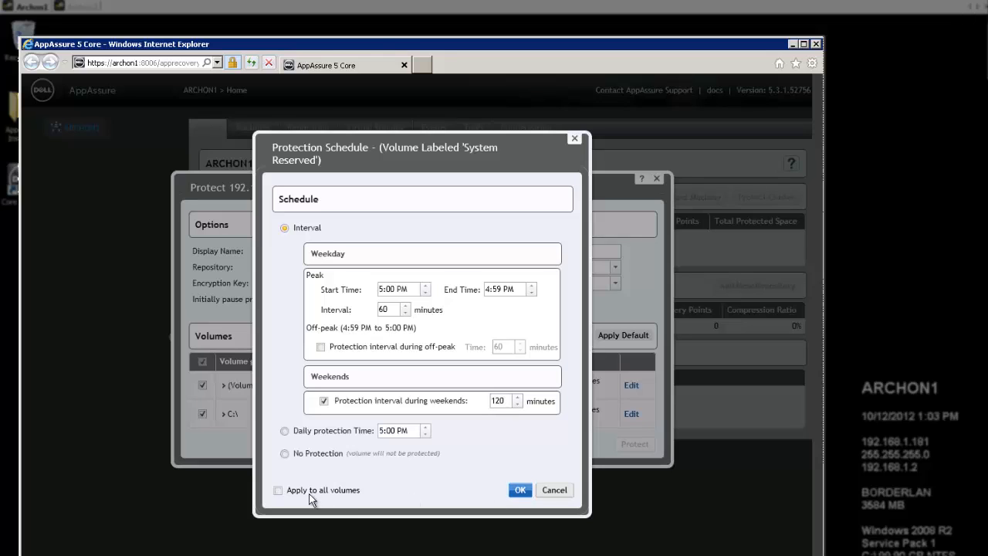
click(278, 490)
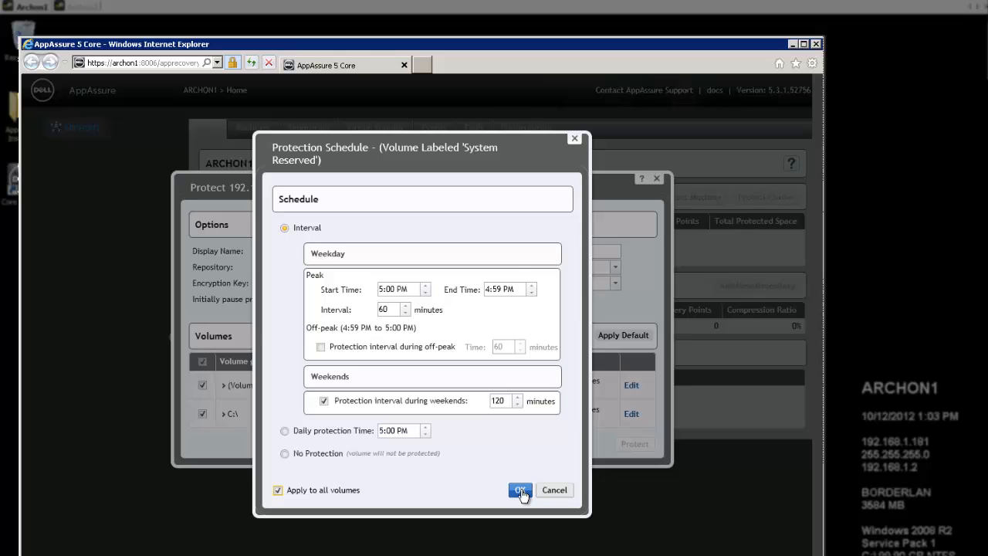
click(519, 489)
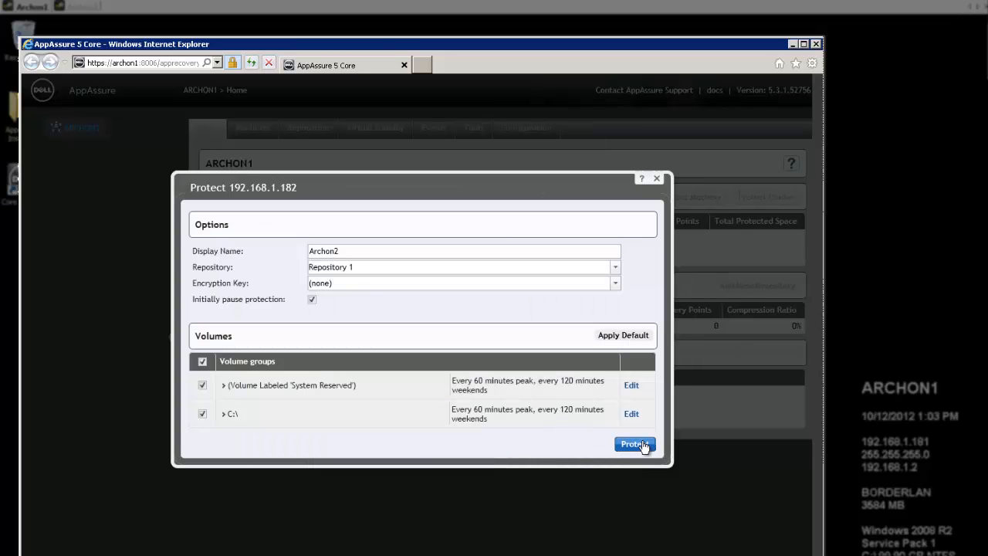
click(634, 443)
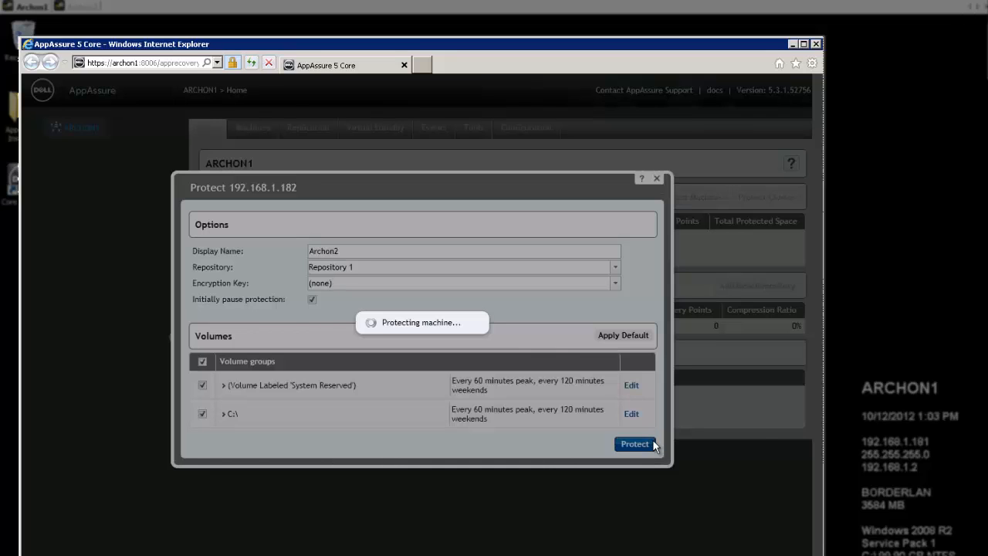
click(635, 443)
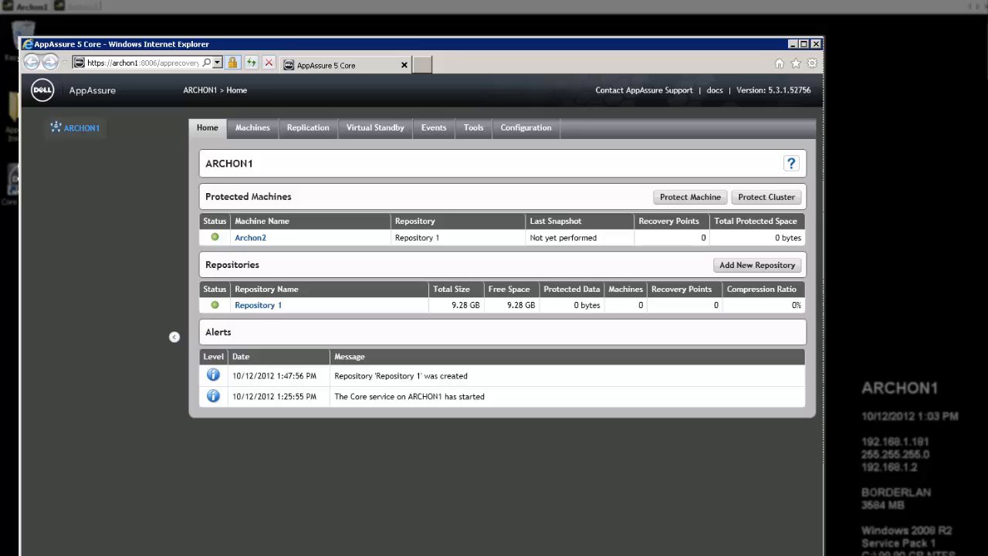
mouse_move(377, 268)
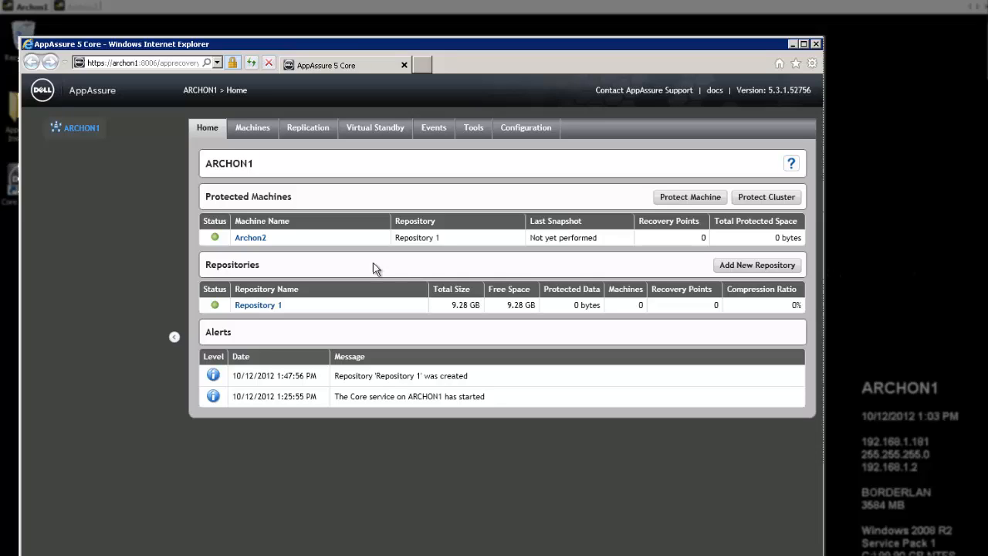
mouse_move(226, 244)
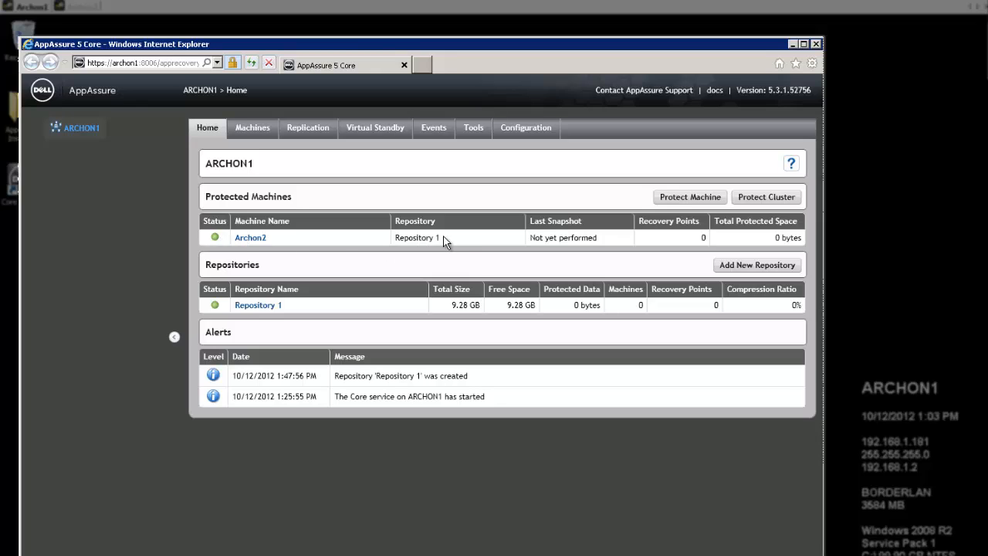
double_click(417, 237)
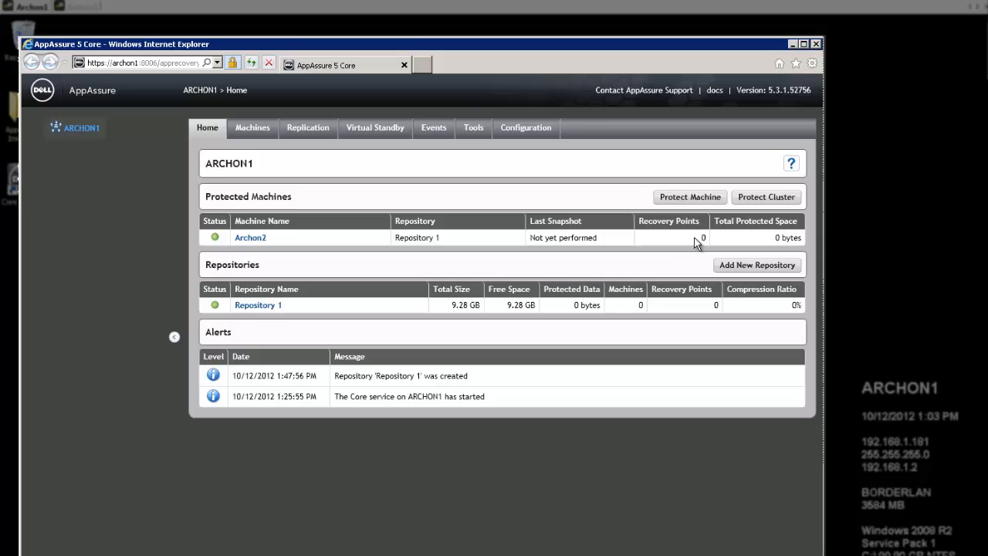
mouse_move(775, 244)
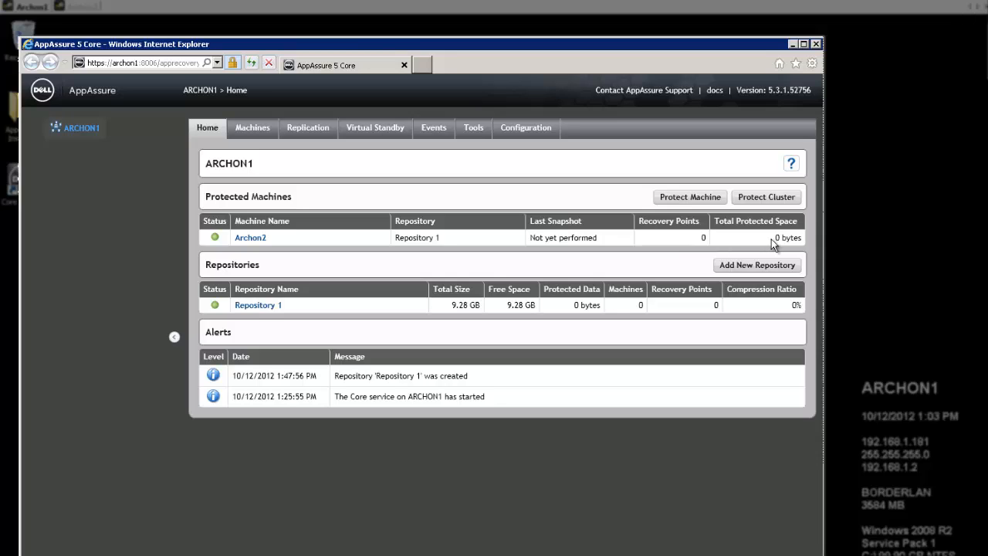
mouse_move(587, 253)
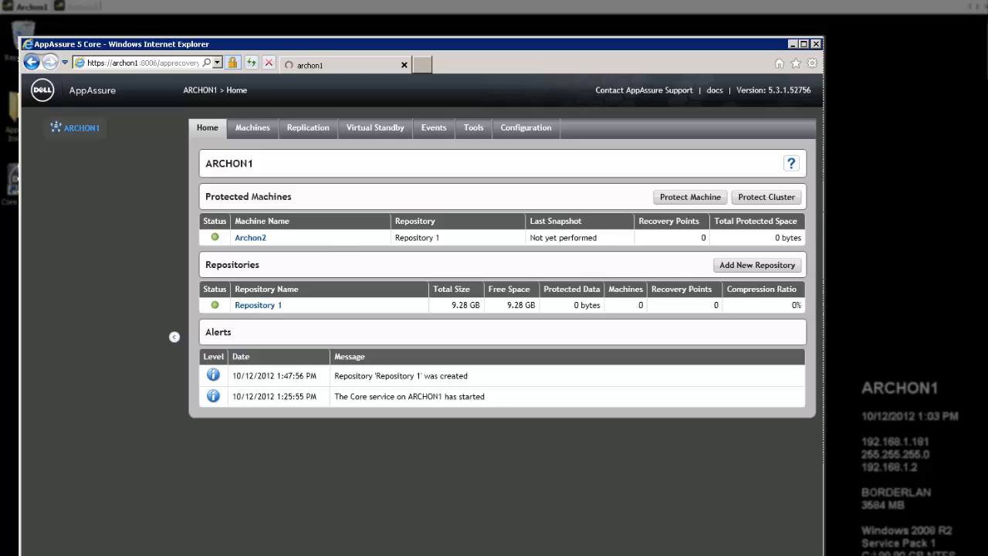
- Show Archon2's summary page from the Protected Machines list
click(250, 237)
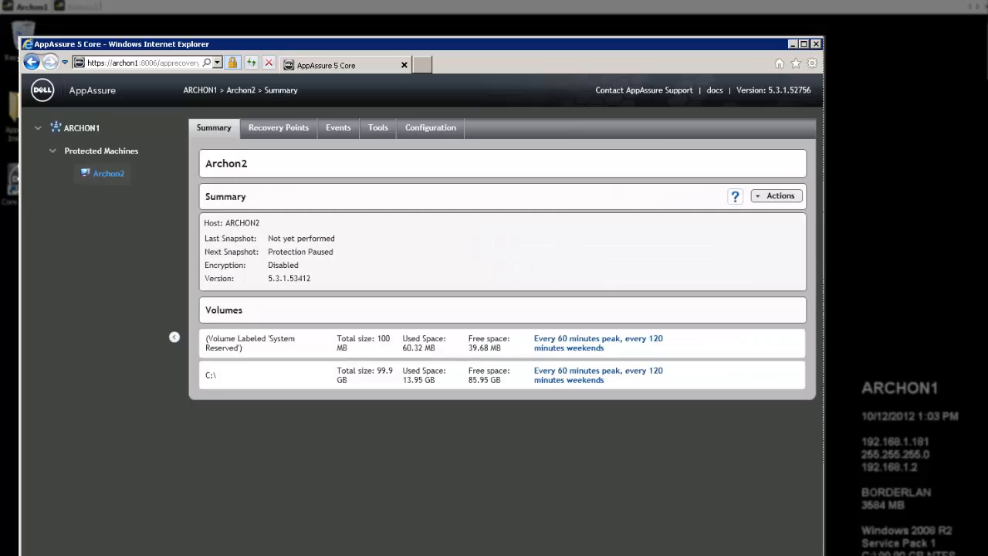
mouse_move(470, 265)
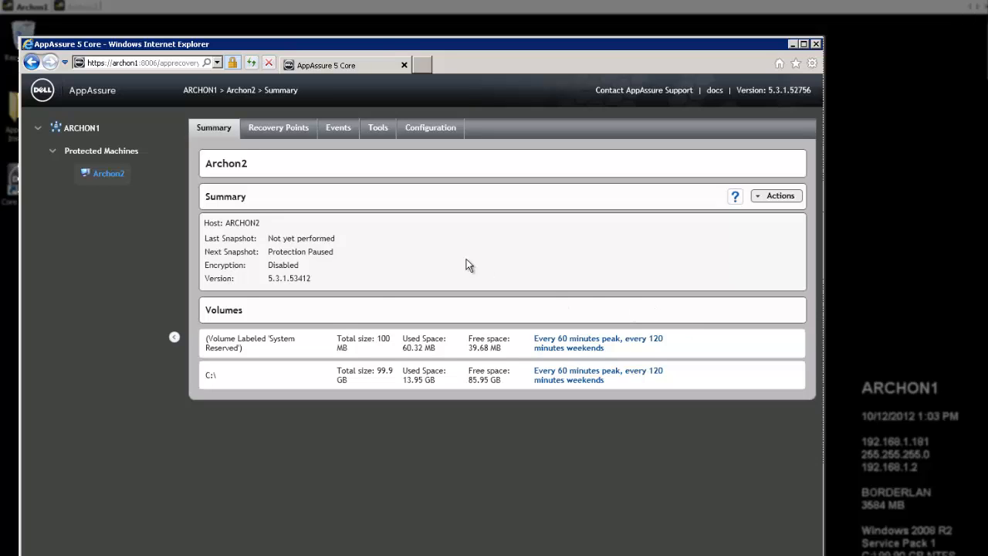
mouse_move(451, 342)
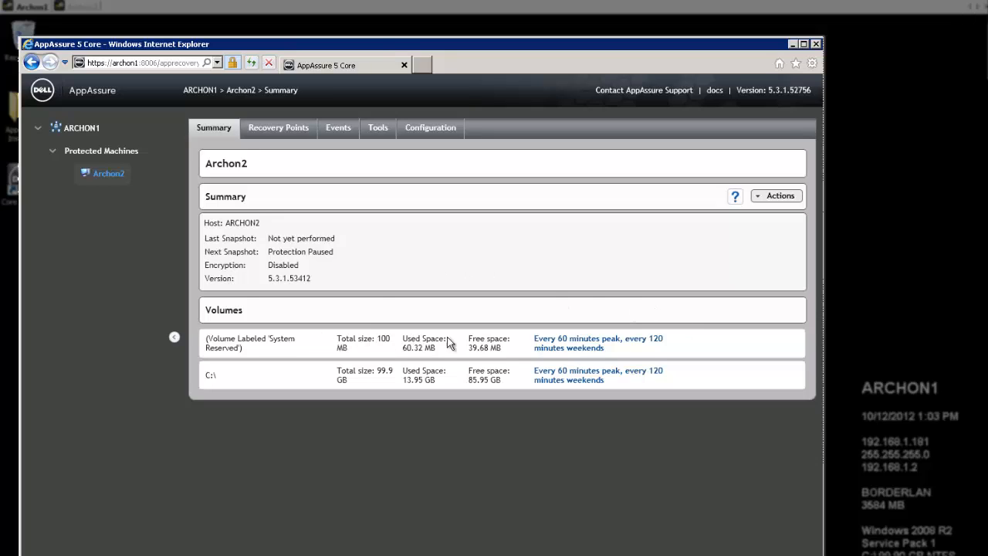
mouse_move(278, 271)
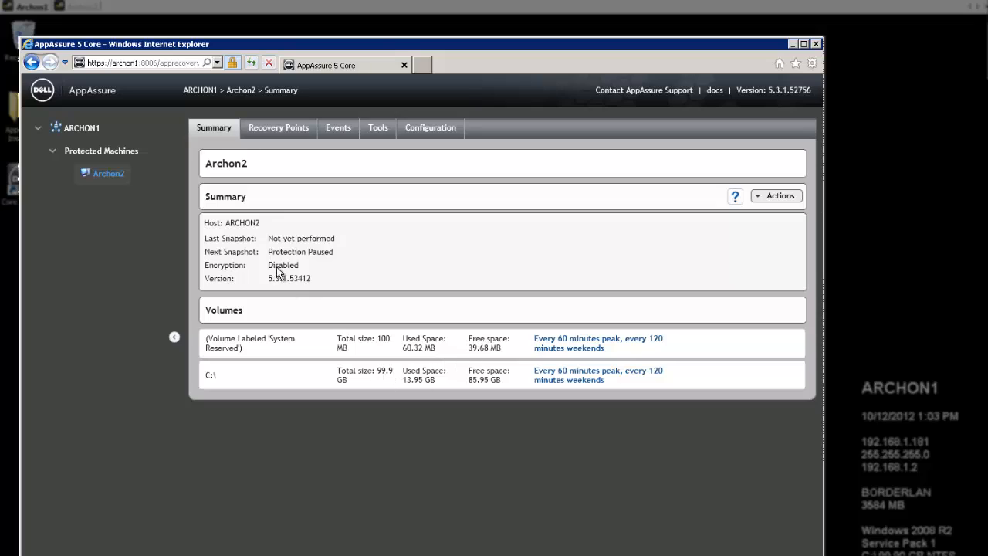
mouse_move(287, 253)
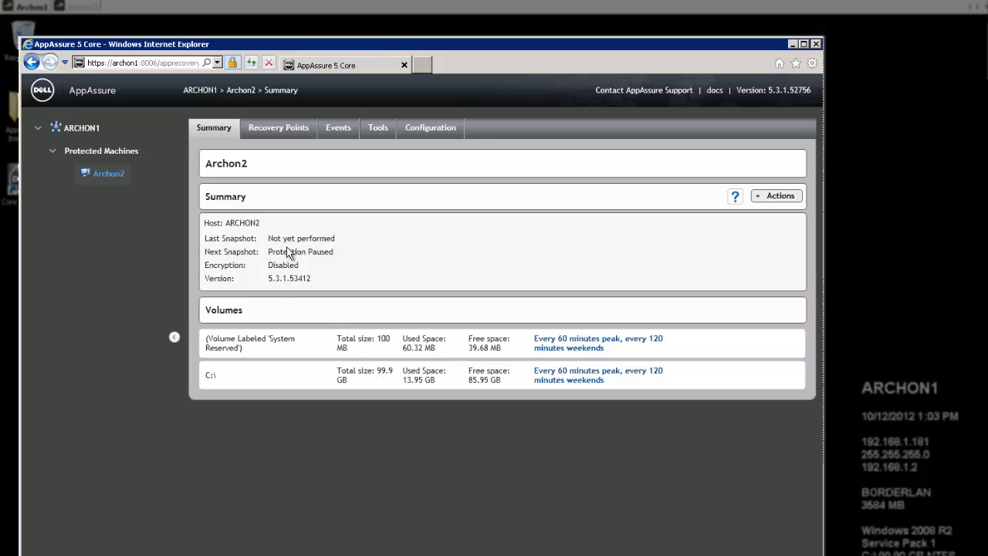
mouse_move(296, 244)
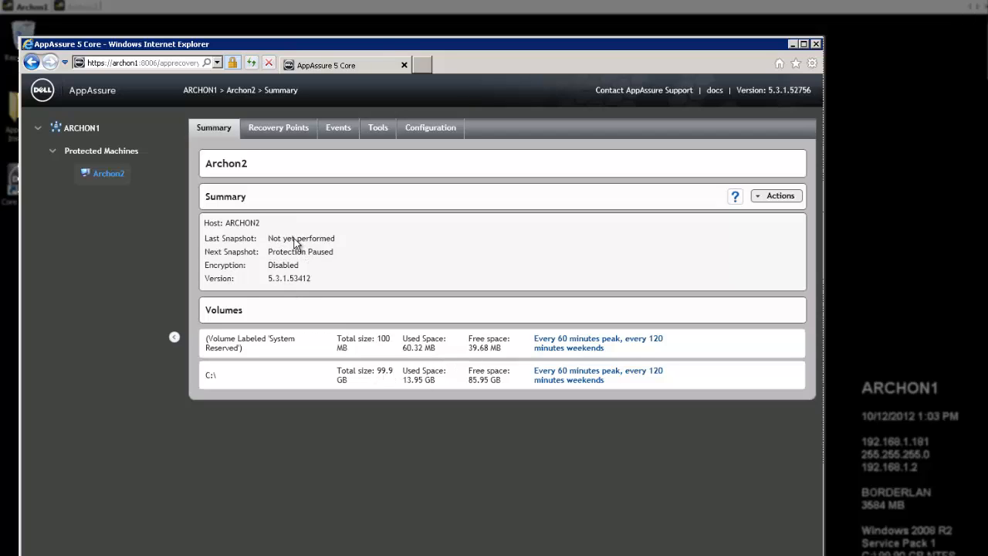
mouse_move(724, 246)
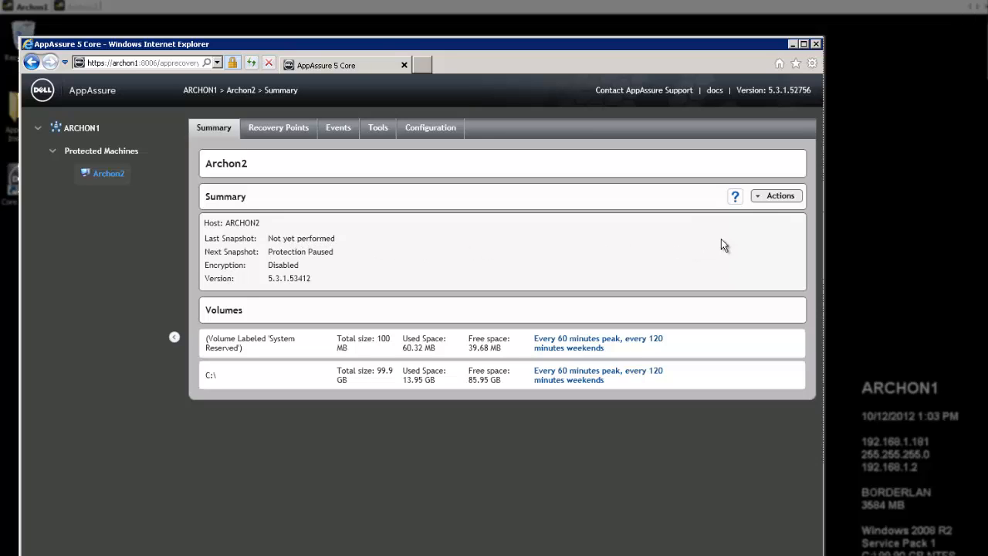
- Force a base image snapshot of Archon2 and dismiss the transfer-queued notice
click(777, 194)
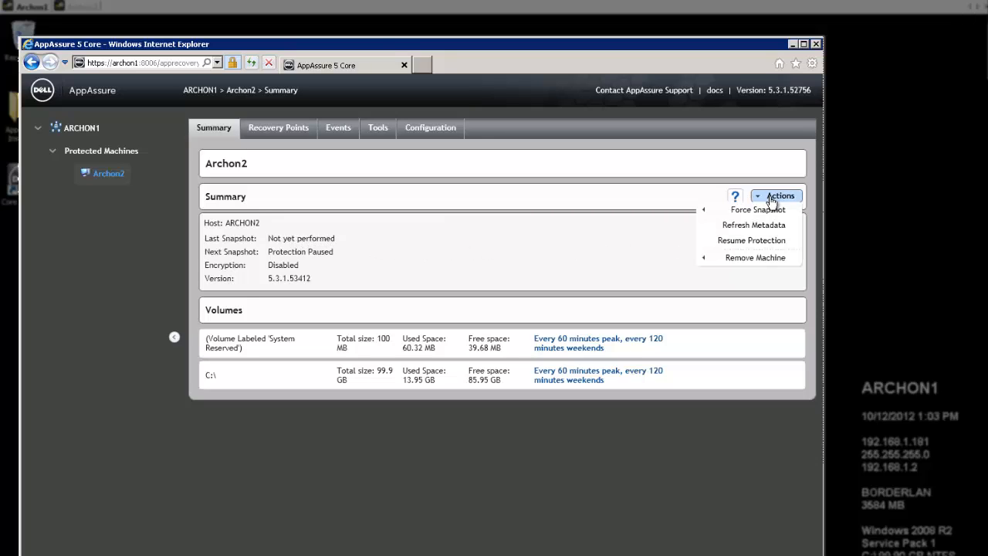
mouse_move(758, 210)
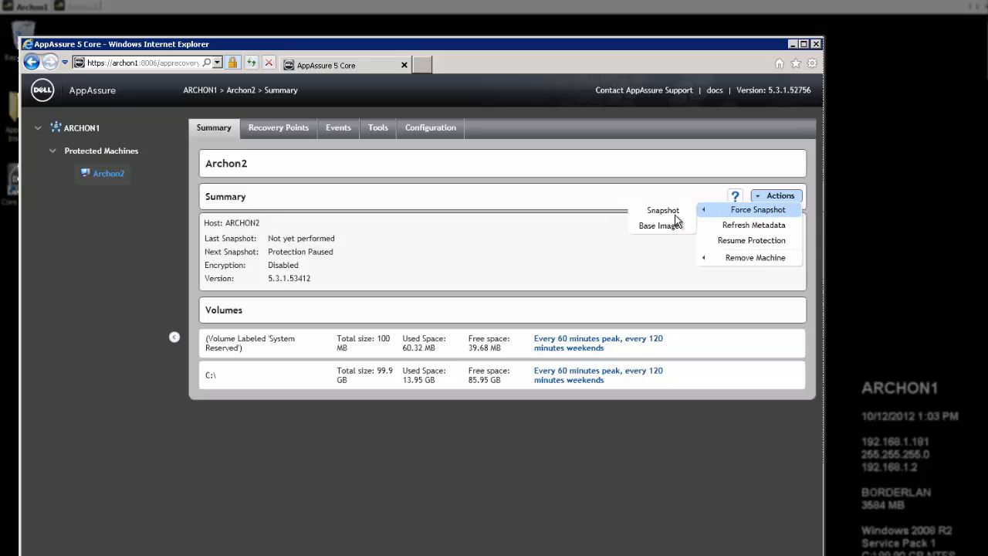
mouse_move(659, 226)
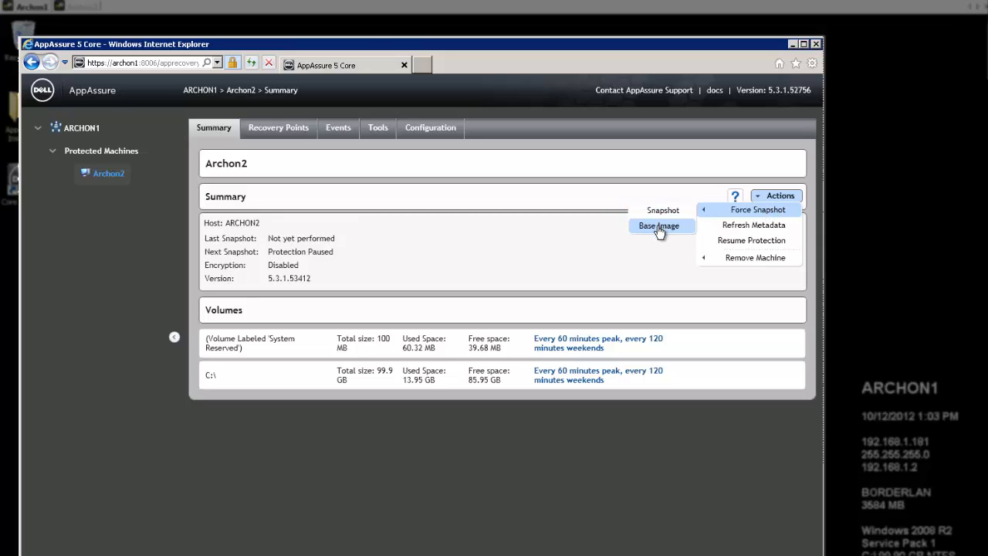
click(658, 225)
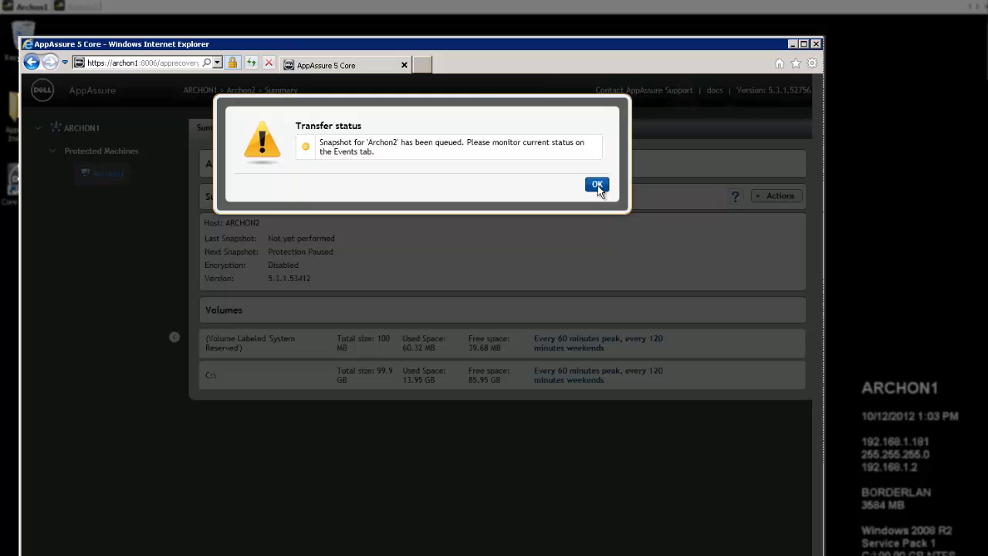
click(596, 186)
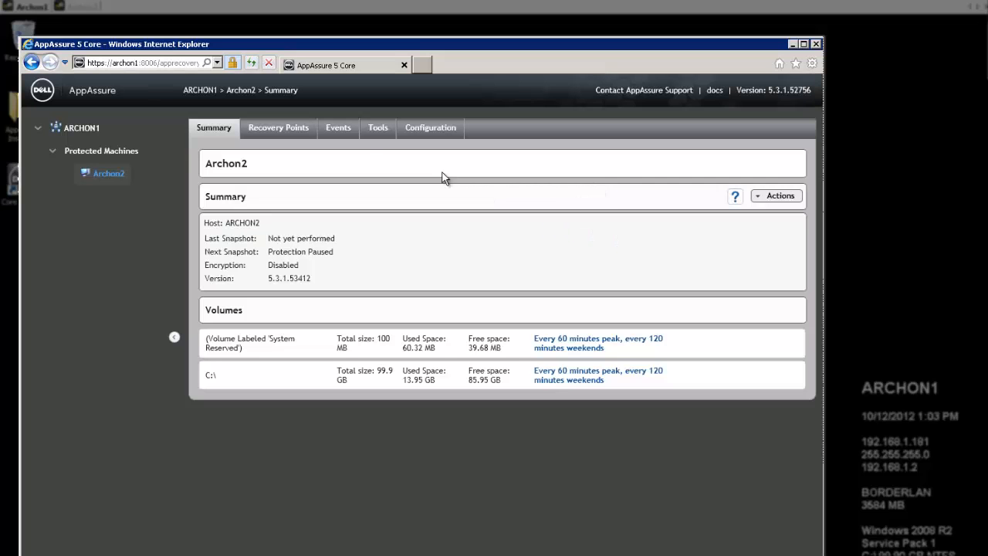
- View Archon2's Events and expand the volume transfer task to show job details at Preparing Snapshot
click(339, 126)
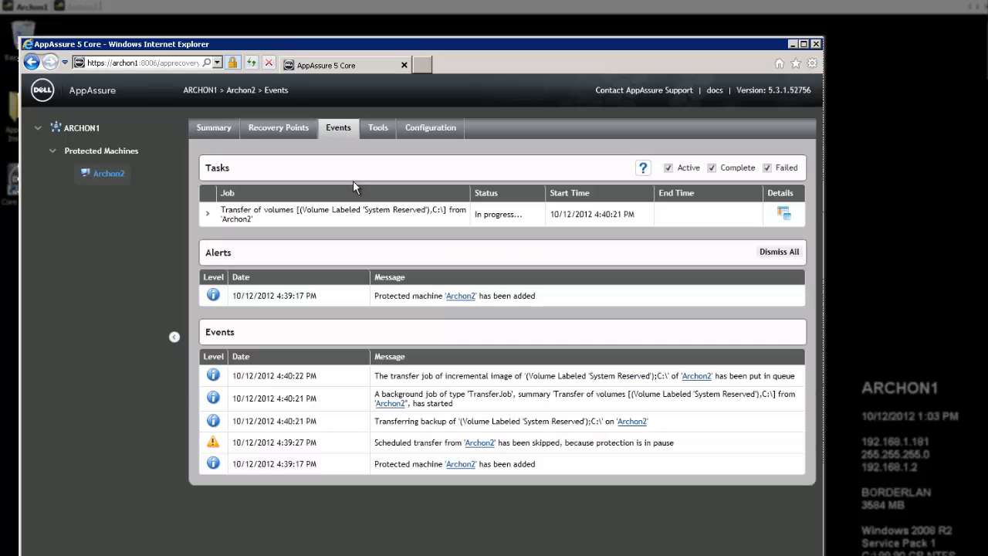
mouse_move(207, 214)
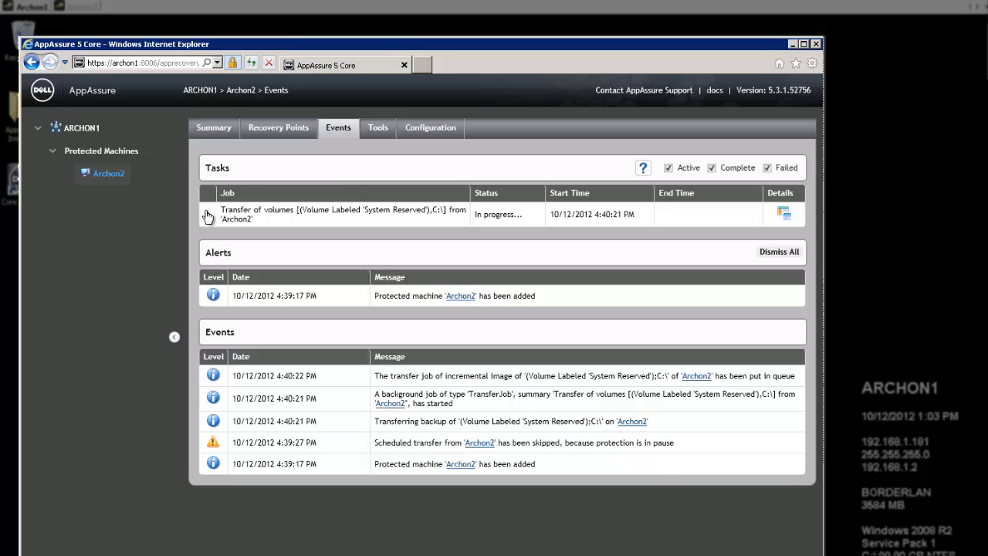
mouse_move(486, 216)
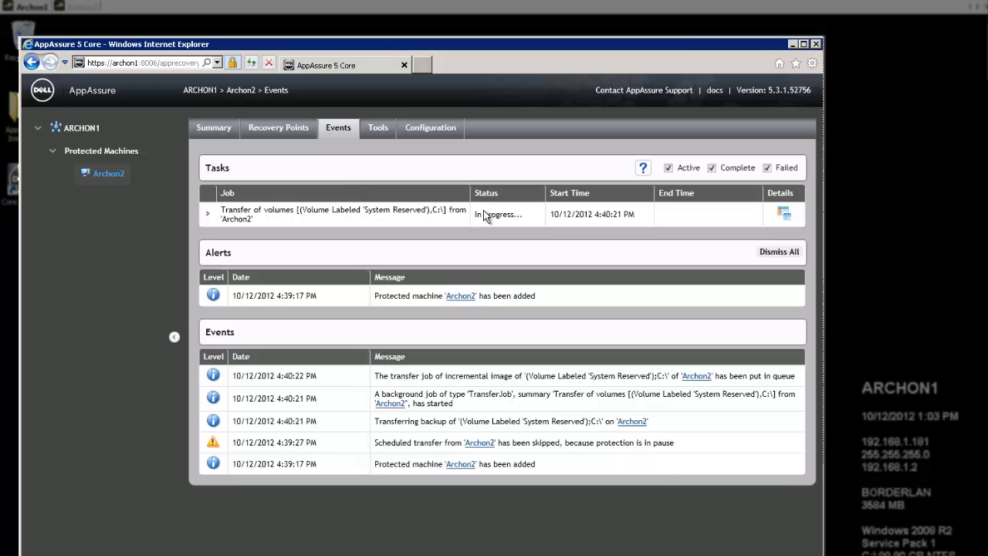
mouse_move(738, 213)
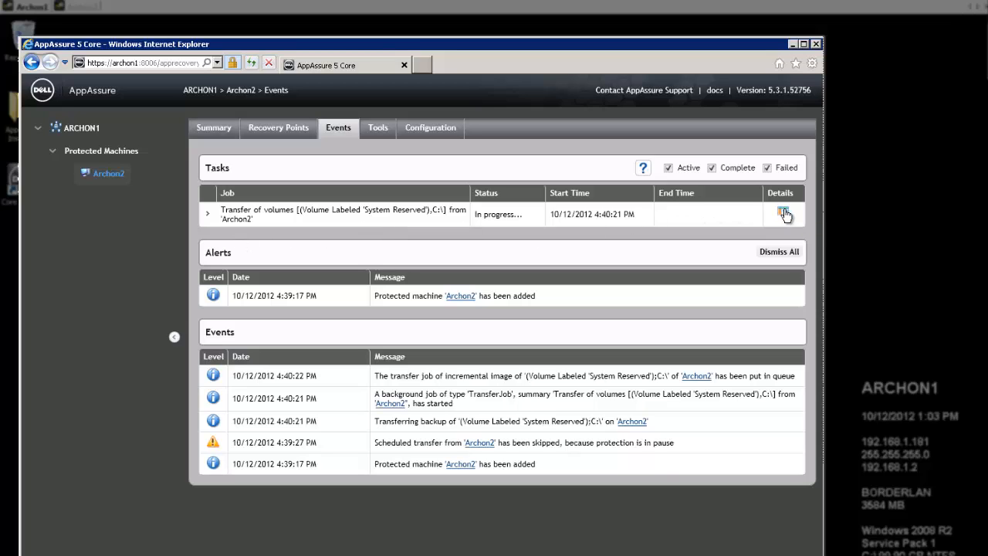
mouse_move(209, 217)
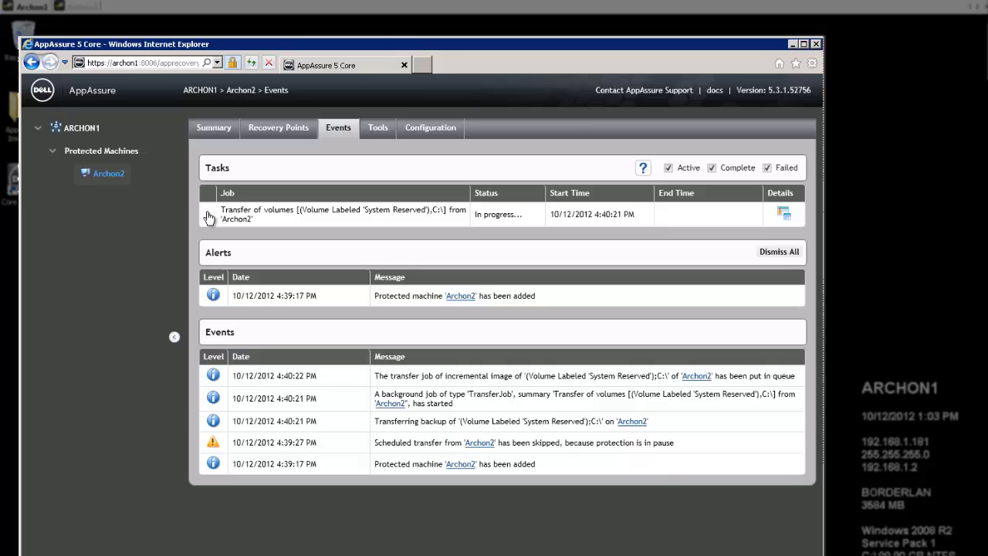
click(208, 214)
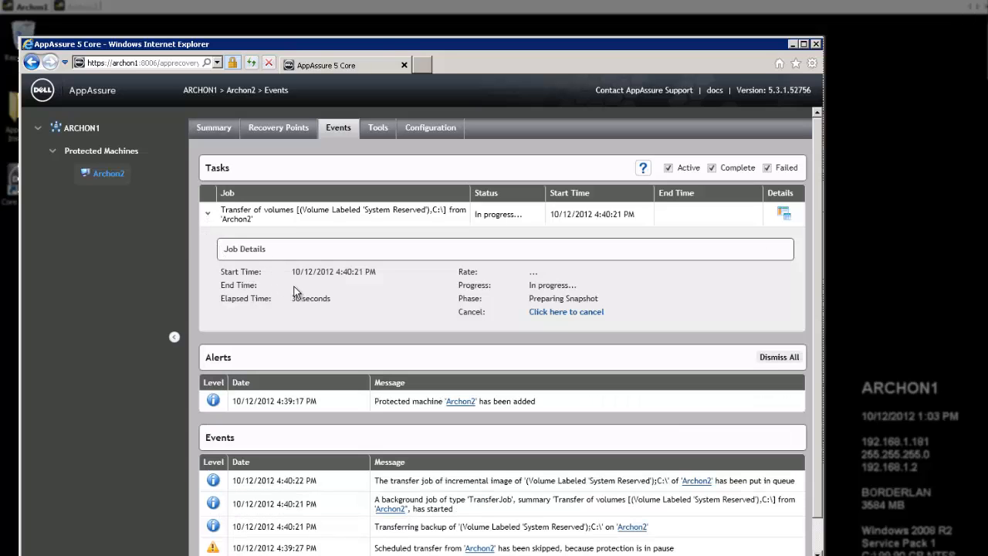